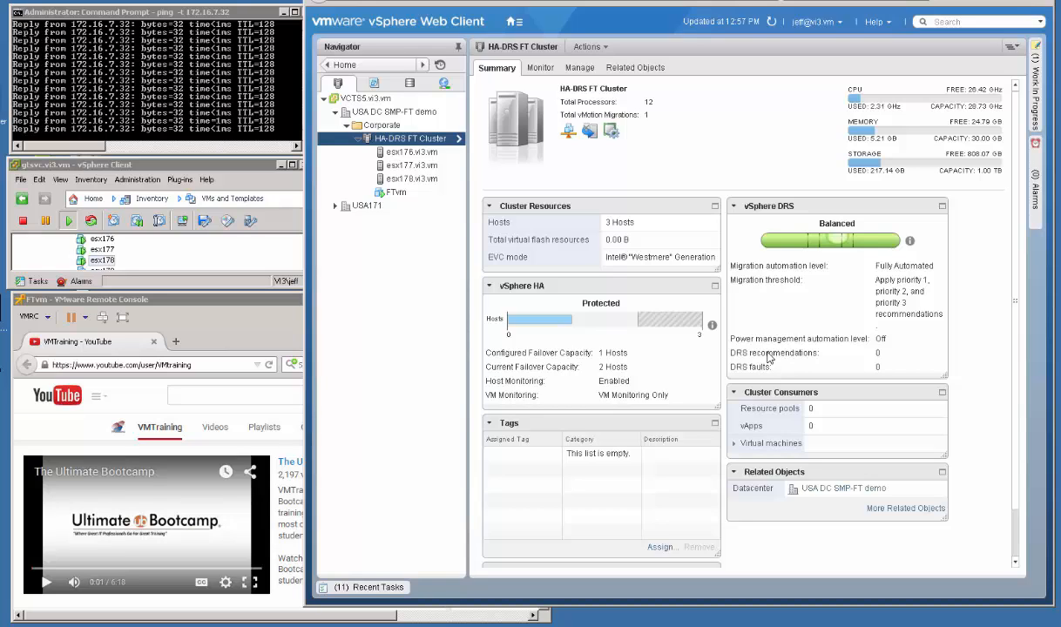
pyautogui.moveTo(859, 392)
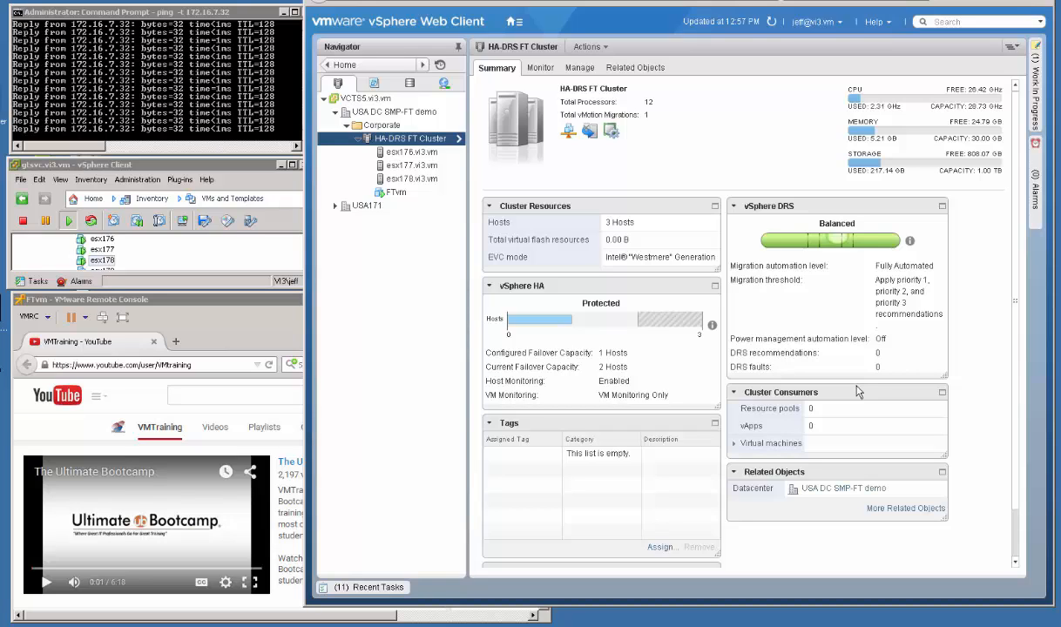
pyautogui.moveTo(427, 173)
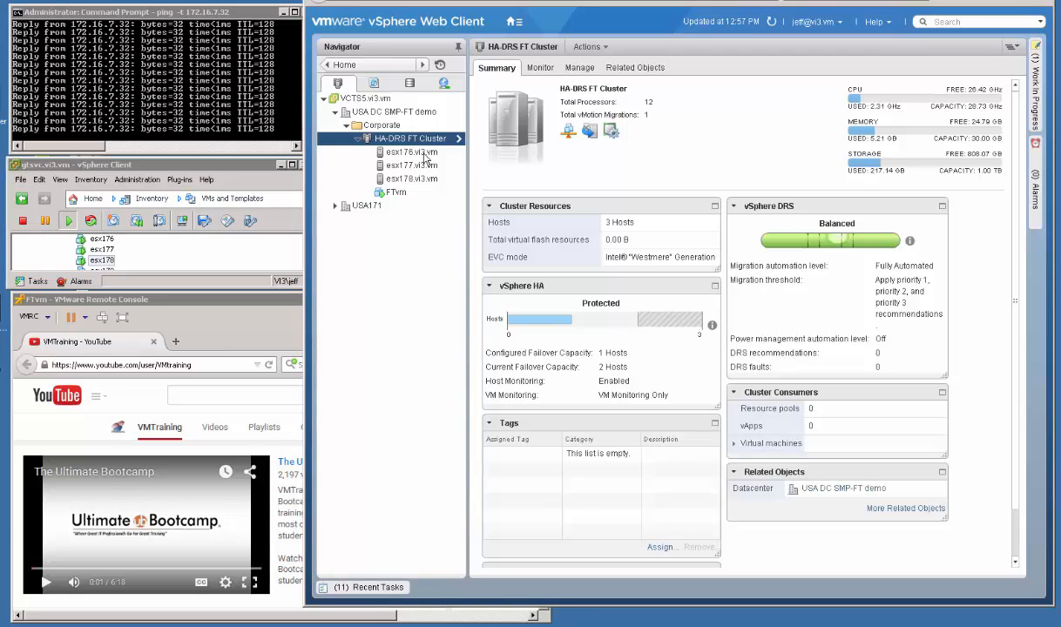
# Show host esx176's summary with its Configuration reporting Fault Tolerance as supported.
pyautogui.click(411, 151)
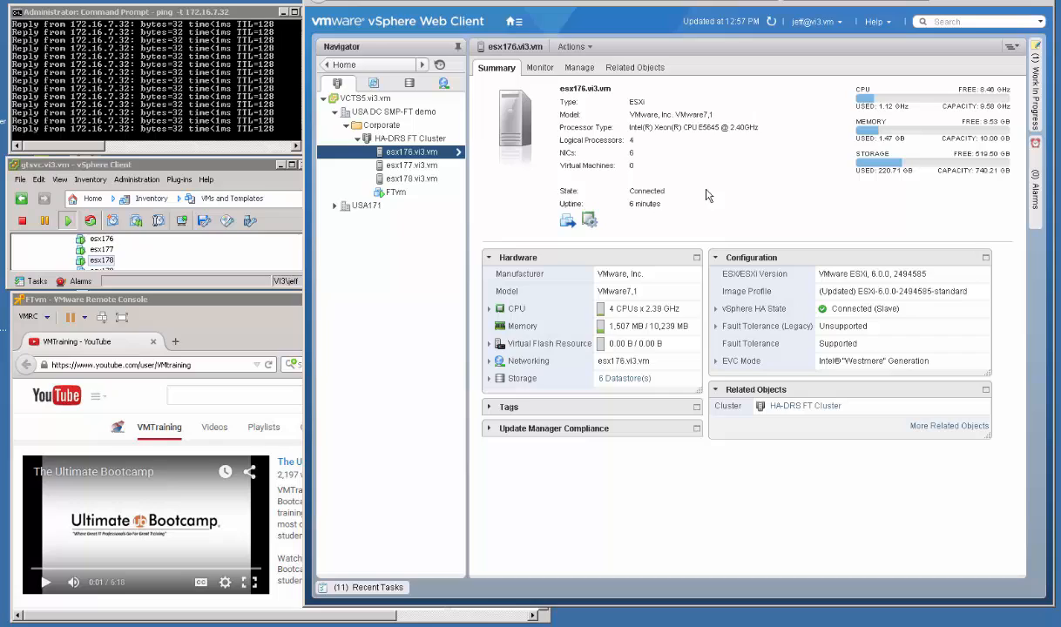
pyautogui.moveTo(796, 310)
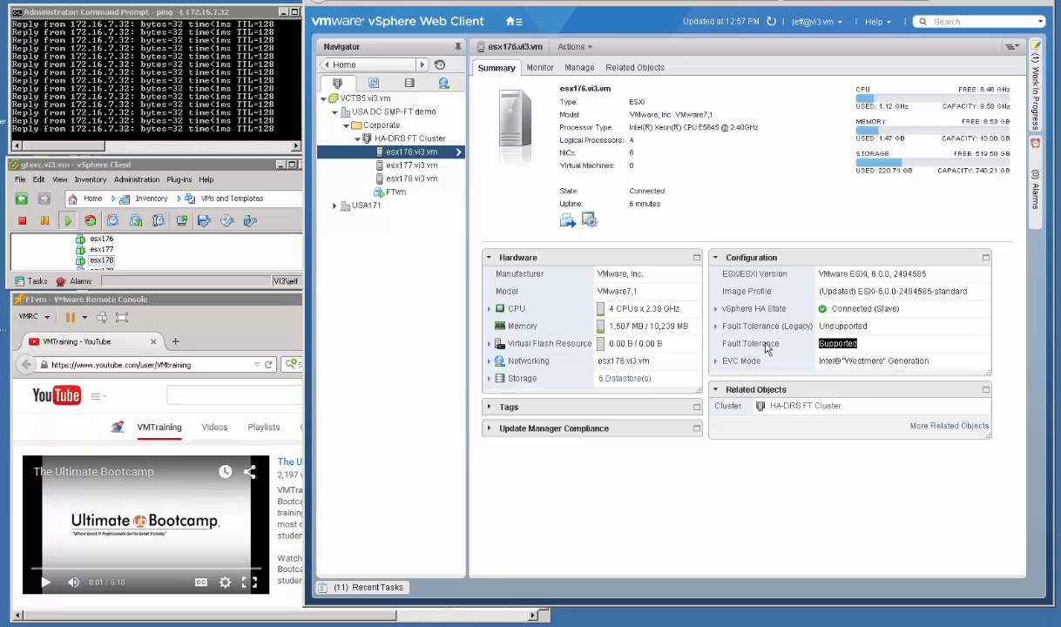
pyautogui.moveTo(790, 338)
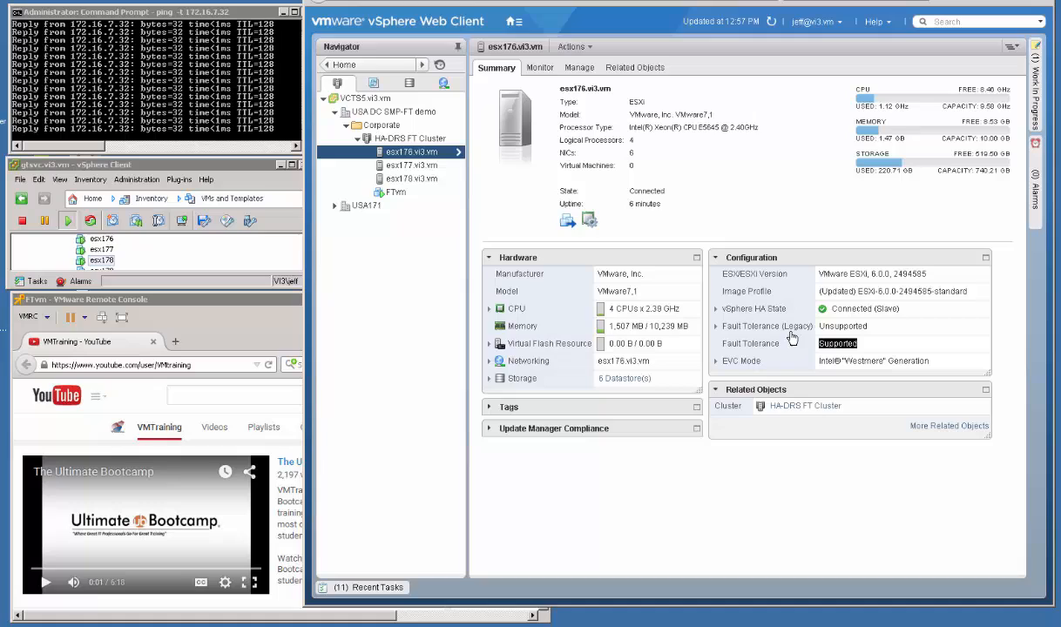
pyautogui.click(714, 325)
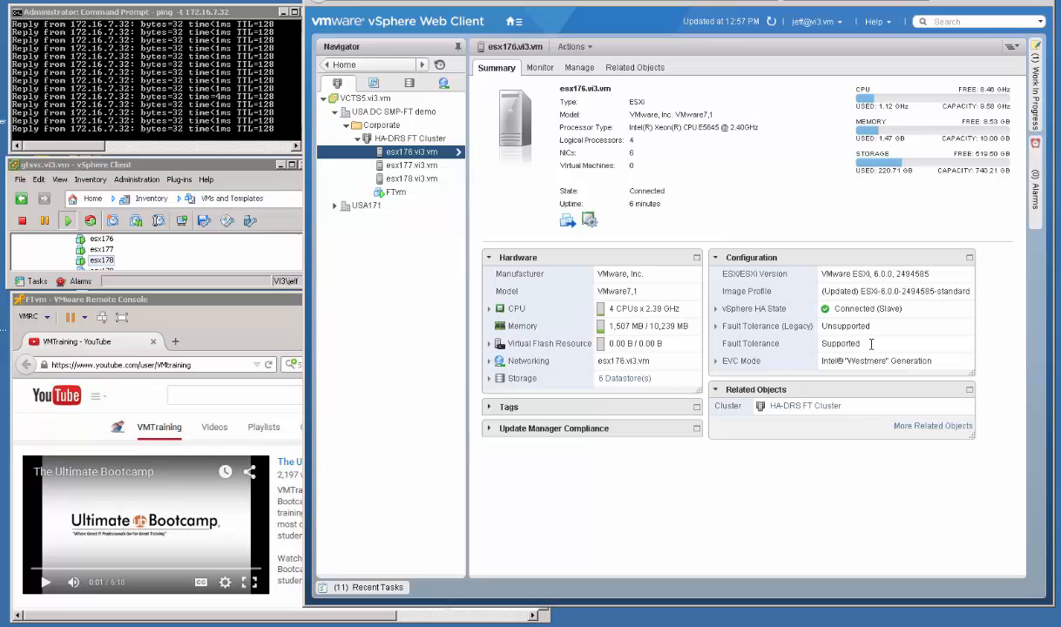
pyautogui.click(411, 177)
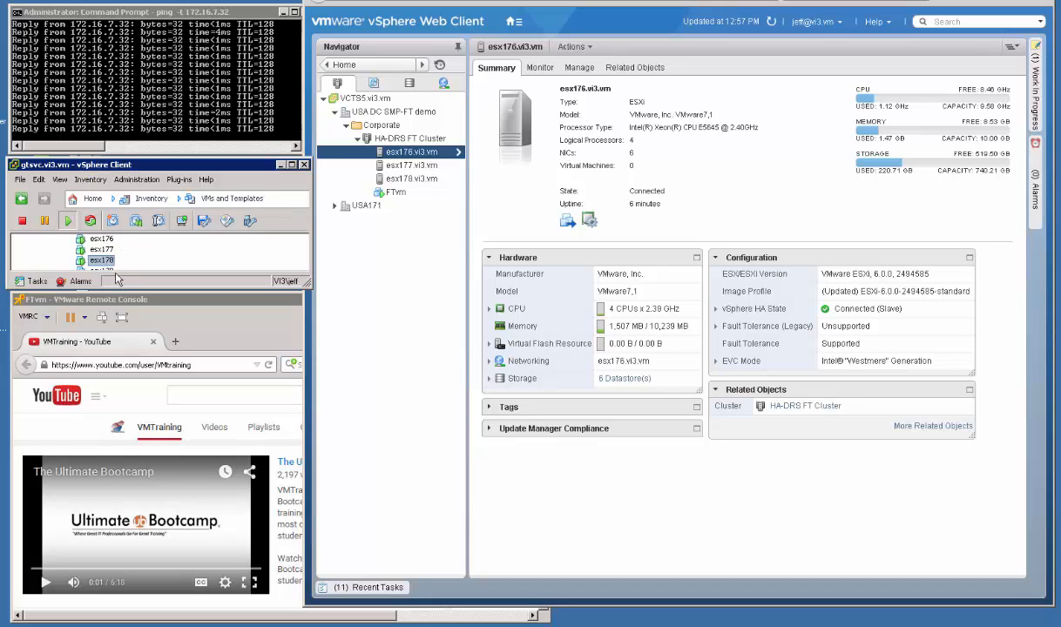
# Show FTvm's summary running on esx177, select its IP address, and bring its remote console forward.
pyautogui.click(394, 191)
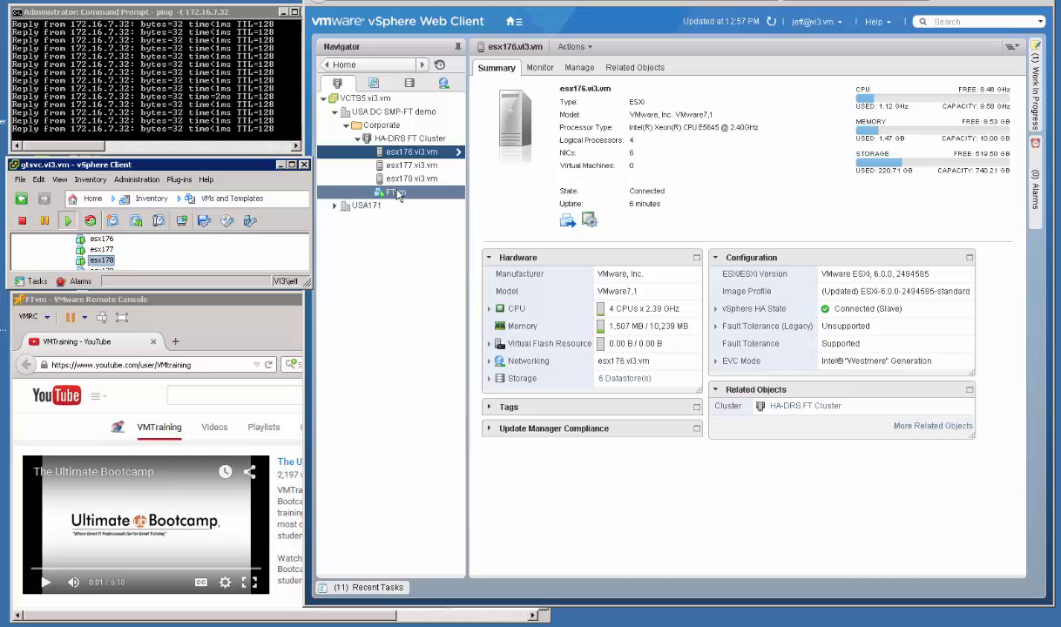
pyautogui.click(392, 191)
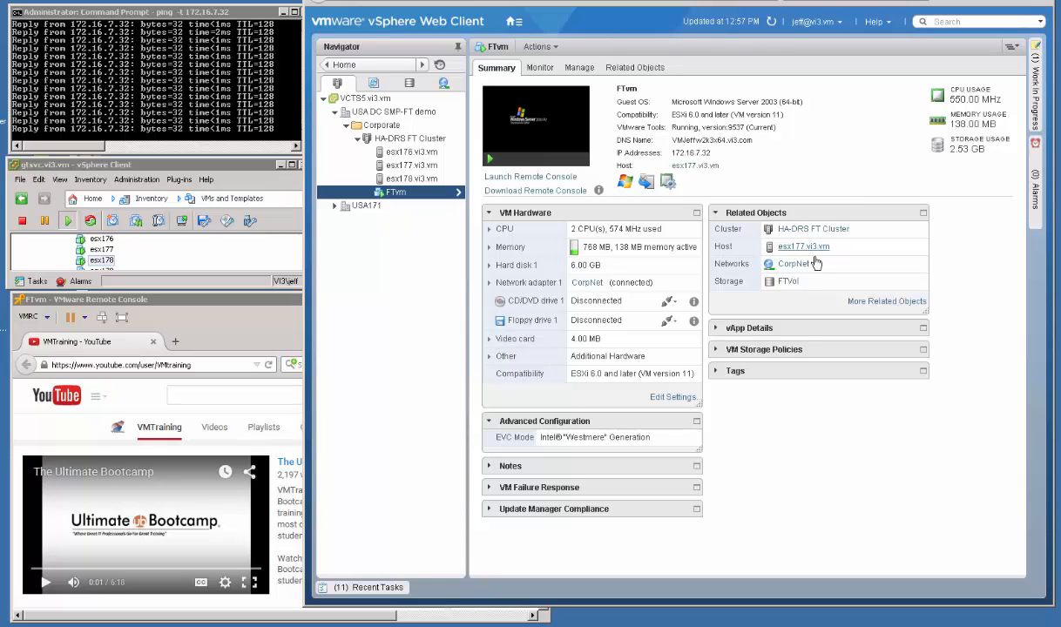
pyautogui.moveTo(822, 261)
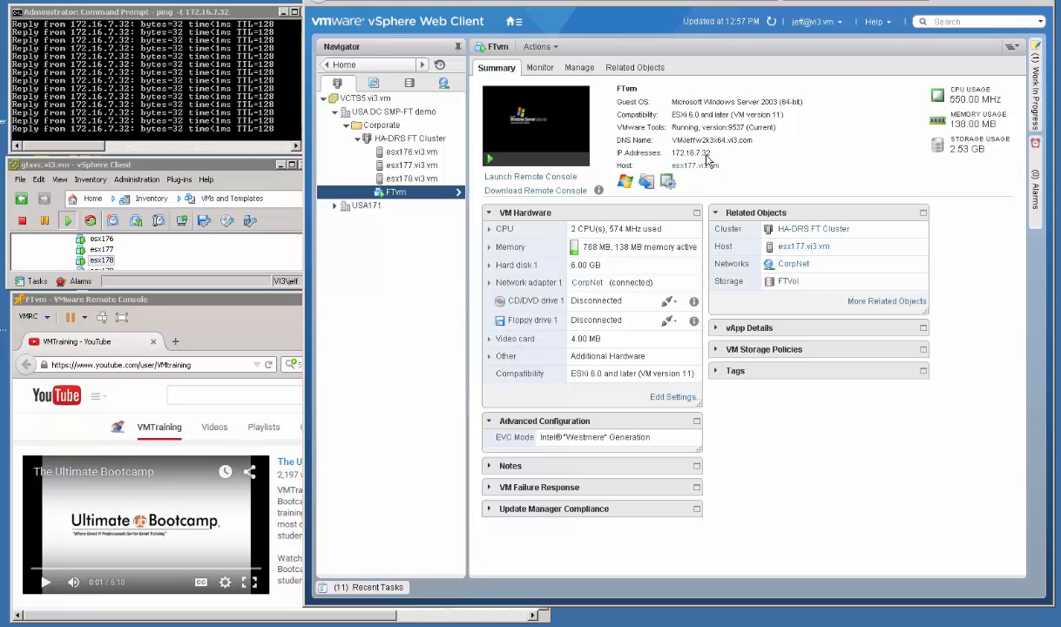
pyautogui.doubleClick(689, 153)
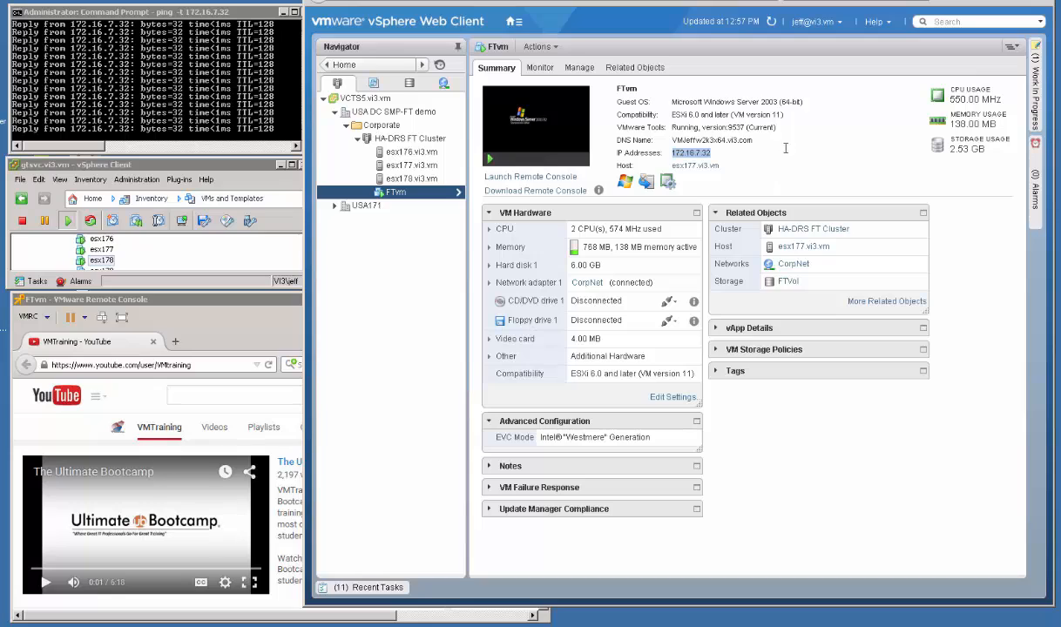
pyautogui.click(157, 10)
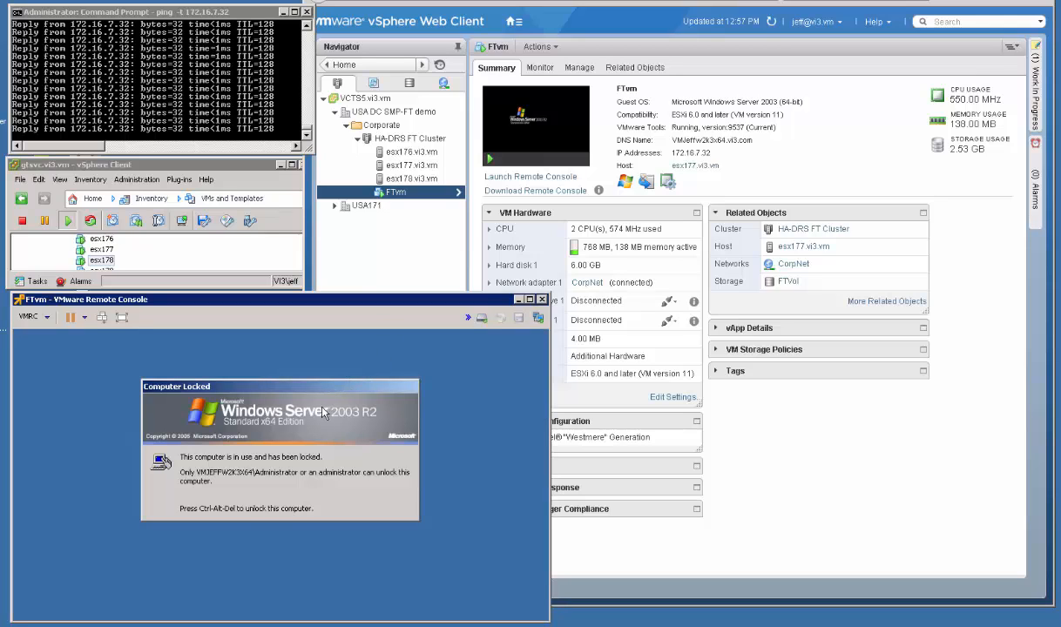
# Unlock FTvm's Windows Server console with Ctrl+Alt+Del and the Administrator password.
pyautogui.press('ctrl+alt+delete')
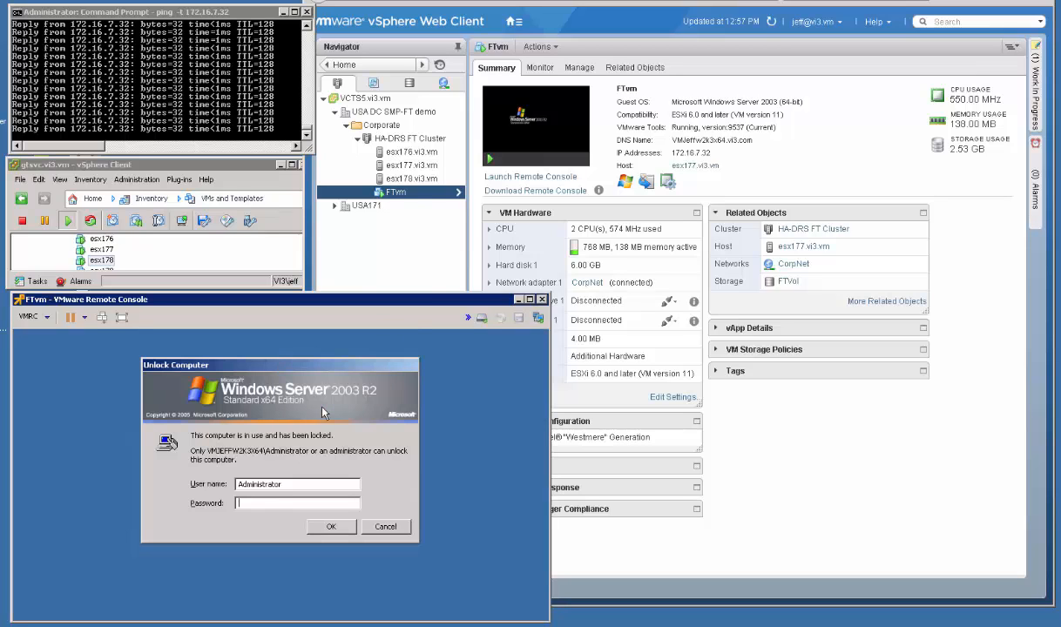
pyautogui.write('password')
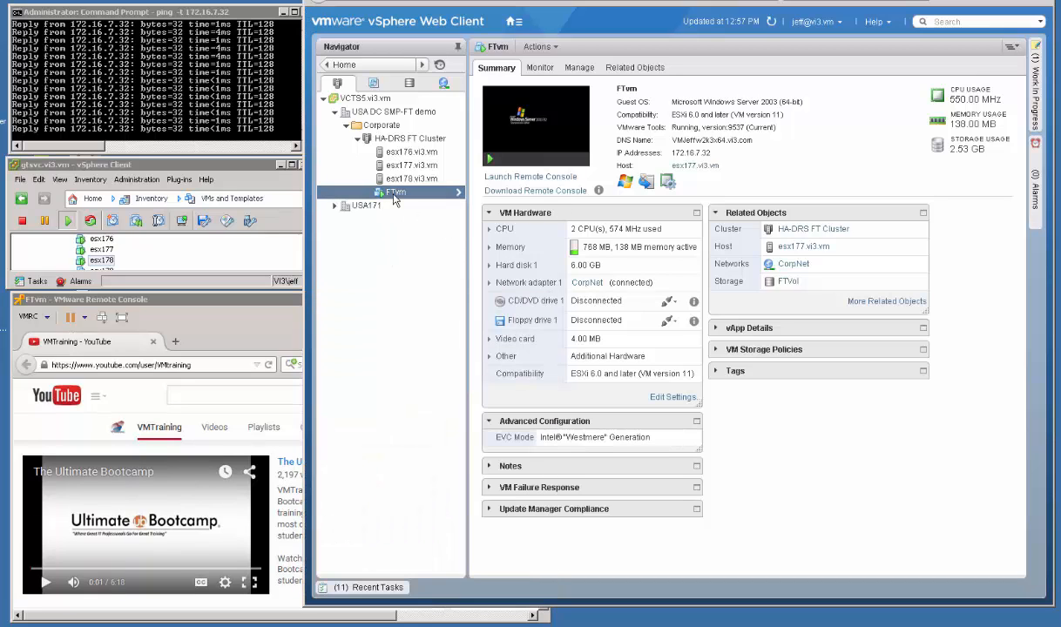
# Launch Turn On Fault Tolerance for FTvm from its context menu.
pyautogui.rightClick(397, 192)
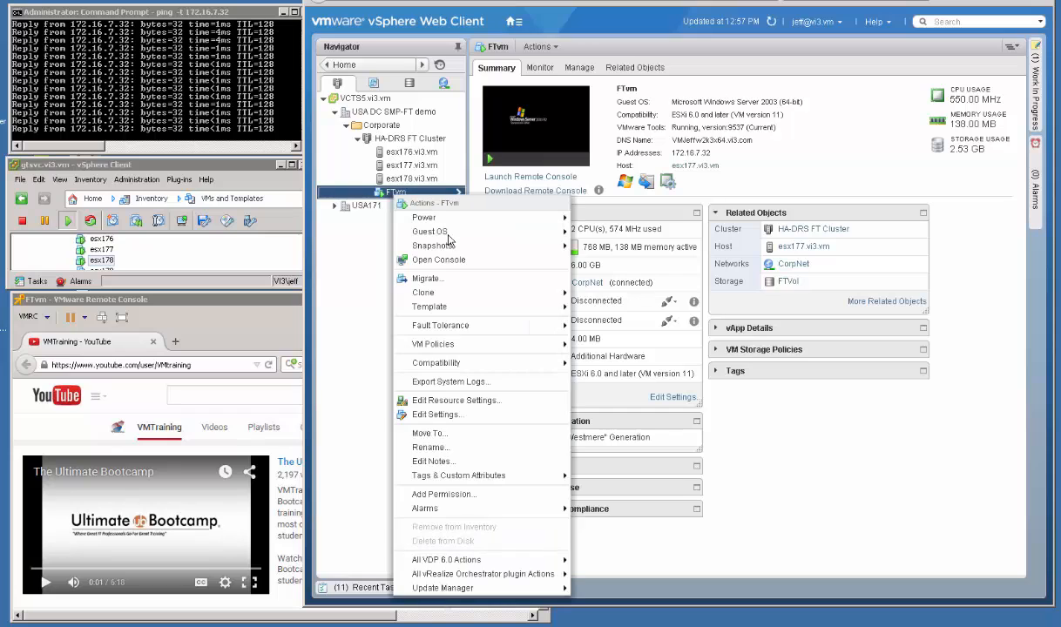
pyautogui.moveTo(438, 326)
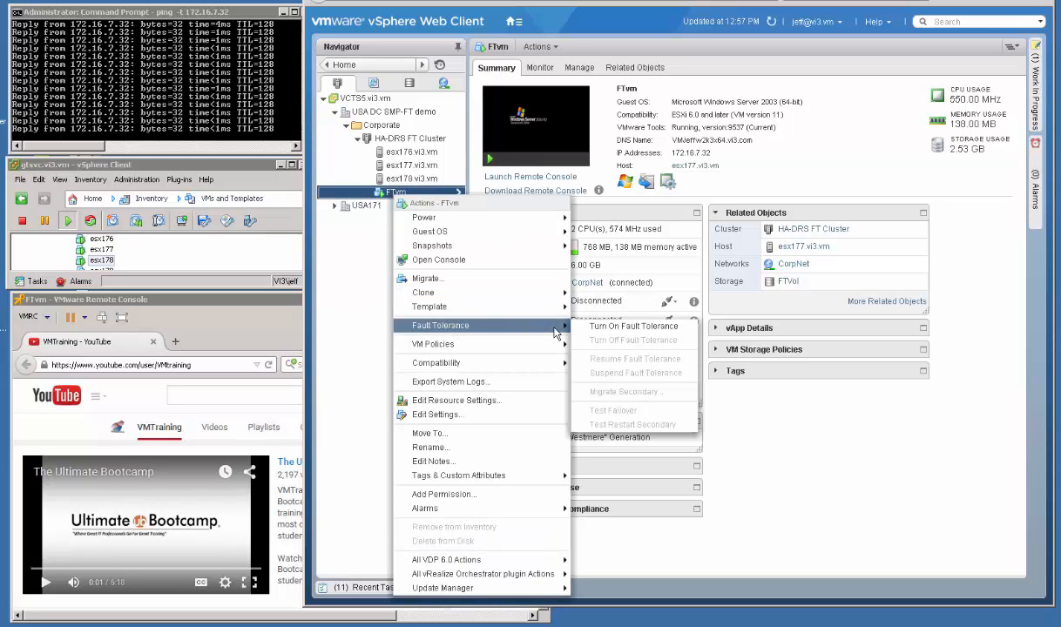
pyautogui.click(634, 326)
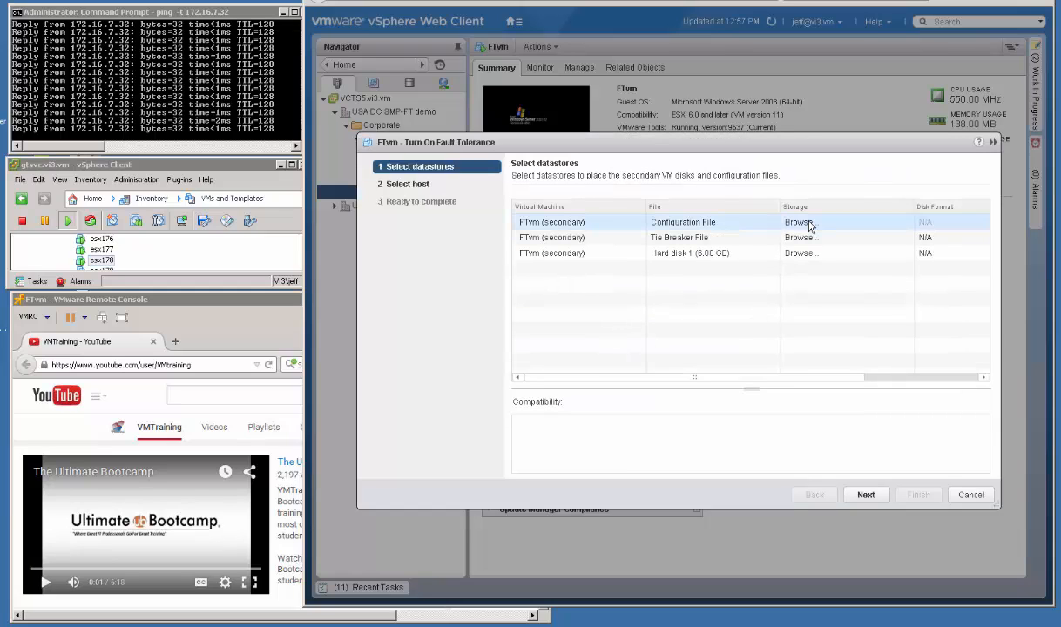
# Place the secondary's configuration file and tie breaker file on the FTvol datastore.
pyautogui.click(797, 221)
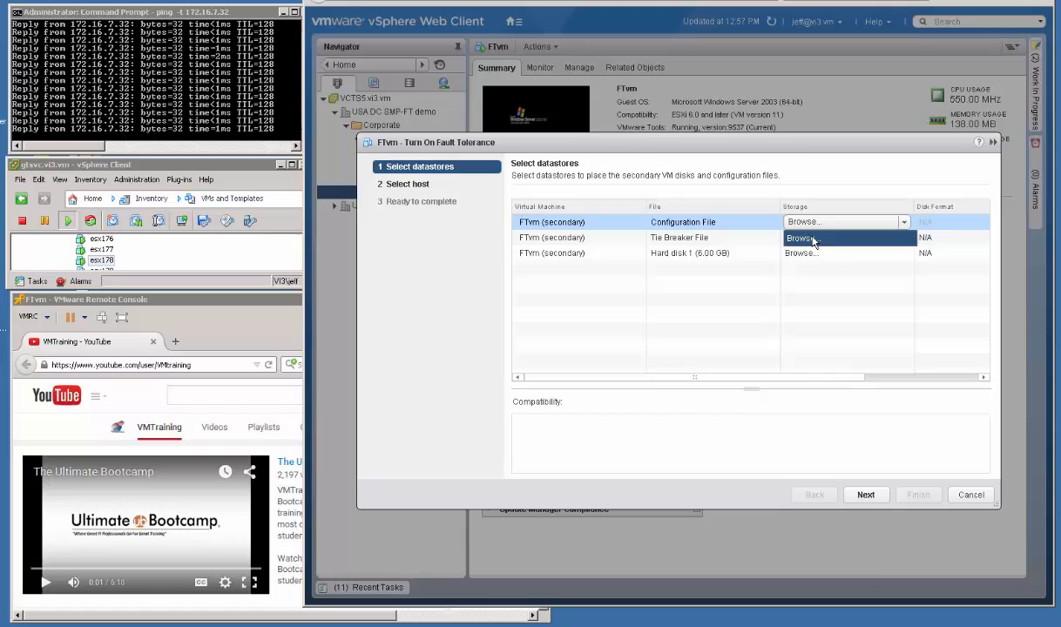
pyautogui.click(801, 237)
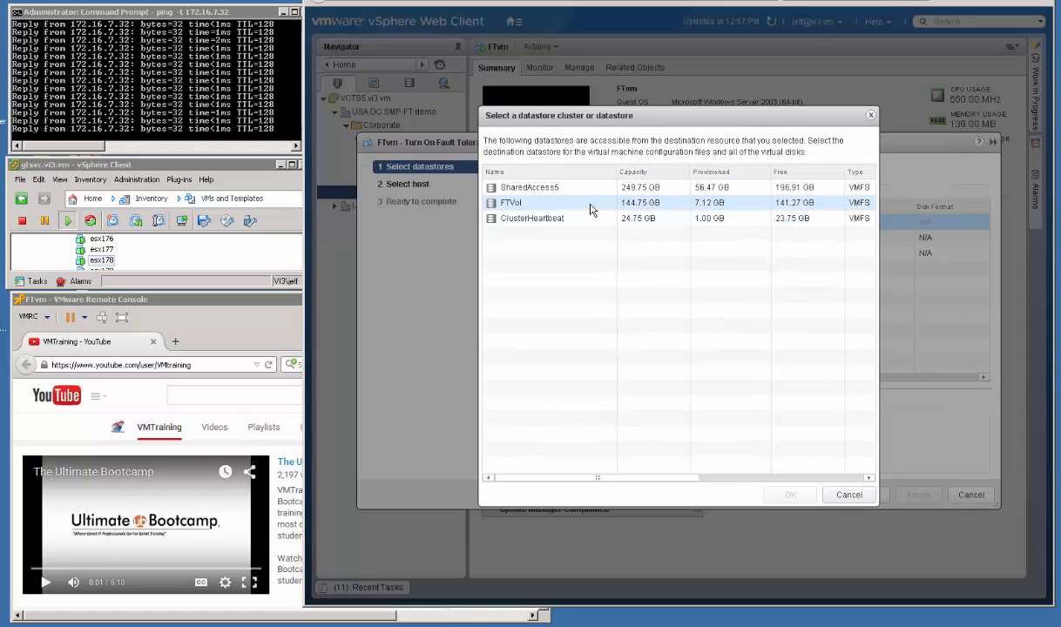
pyautogui.click(510, 202)
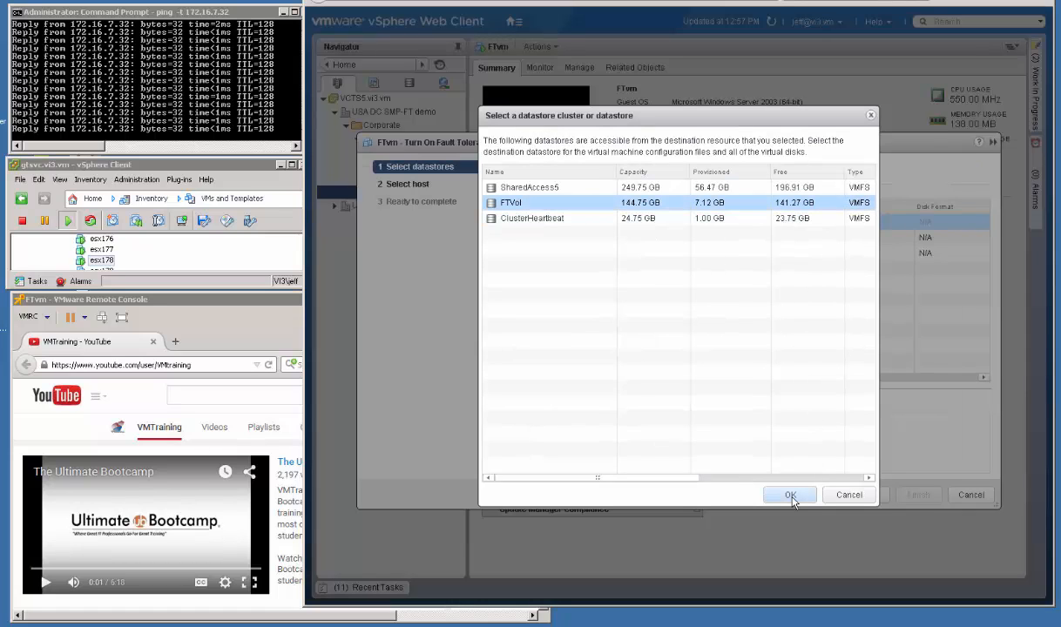
pyautogui.click(789, 495)
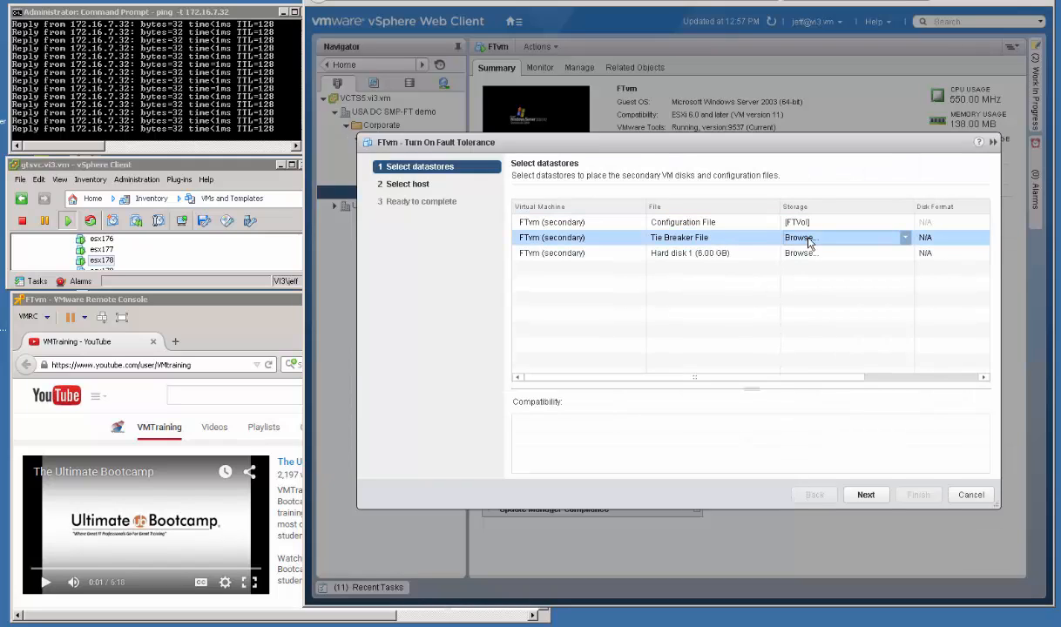
pyautogui.click(800, 236)
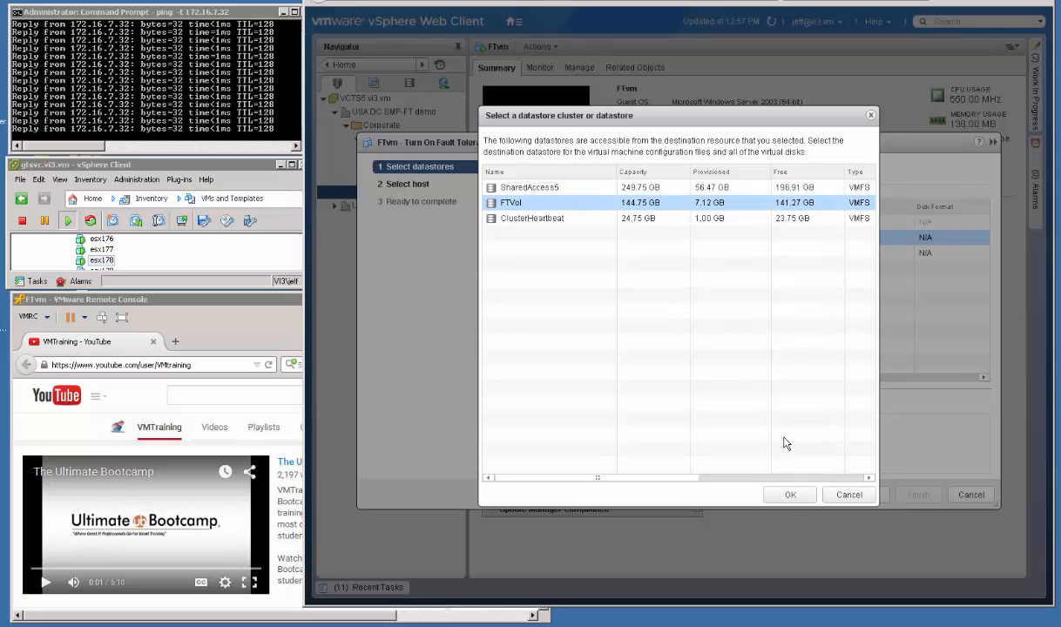
pyautogui.click(789, 494)
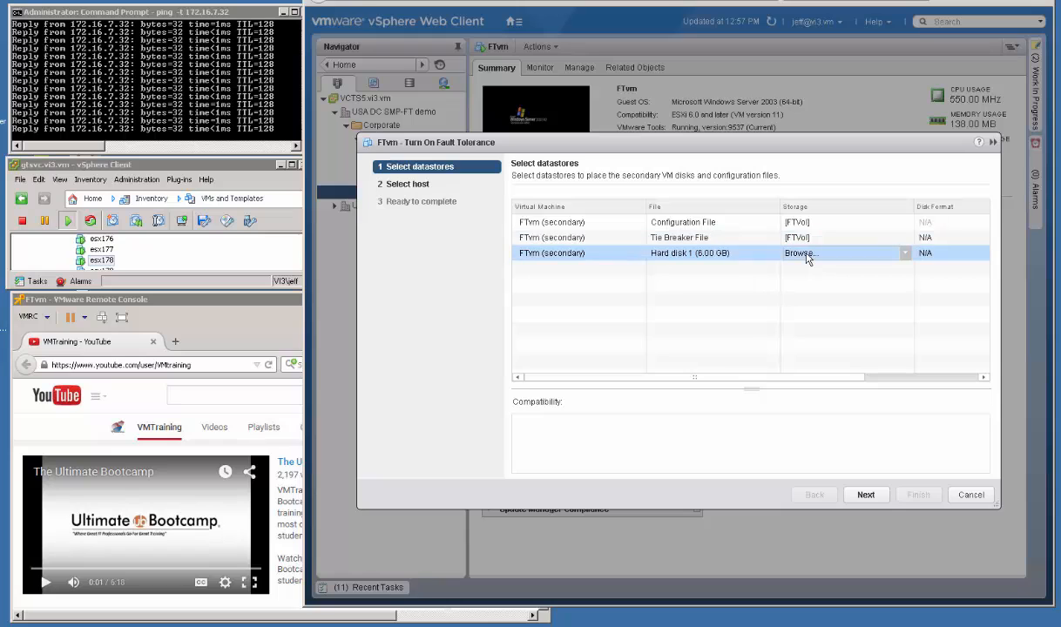
# Place the secondary's Hard disk 1 on FTvol and advance to host selection.
pyautogui.click(801, 253)
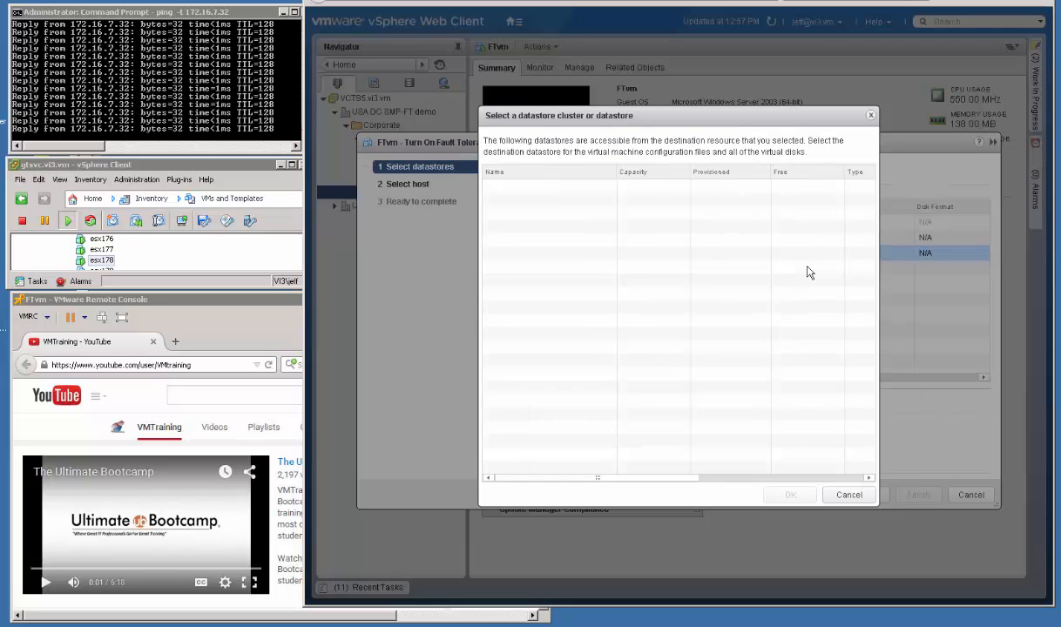
pyautogui.click(512, 234)
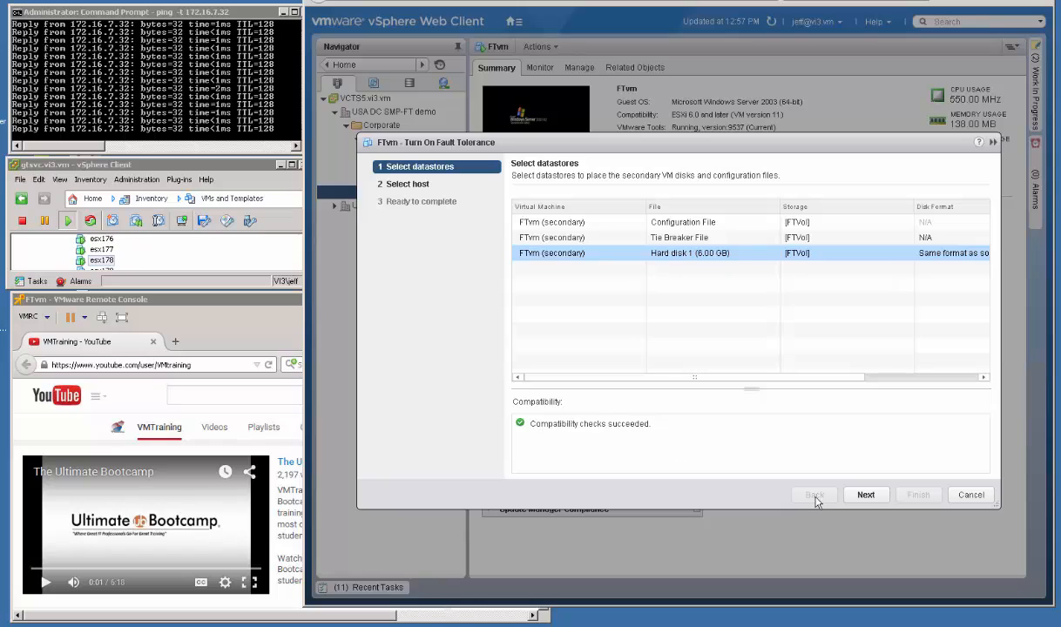
pyautogui.click(864, 495)
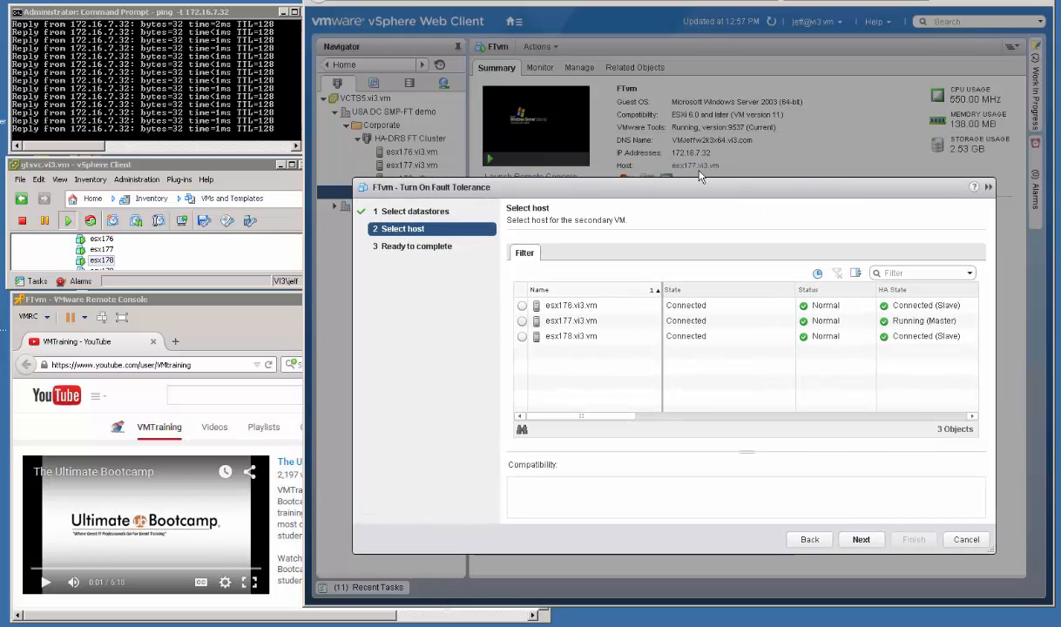
pyautogui.moveTo(672, 224)
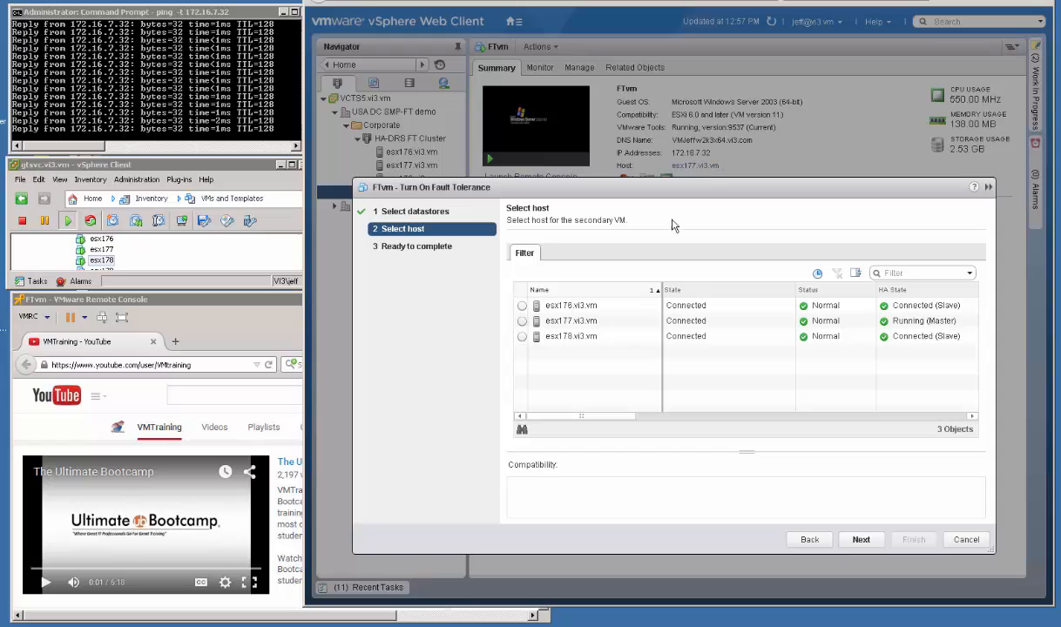
# Choose esx178 as the secondary VM's host and advance to Ready to complete.
pyautogui.click(522, 336)
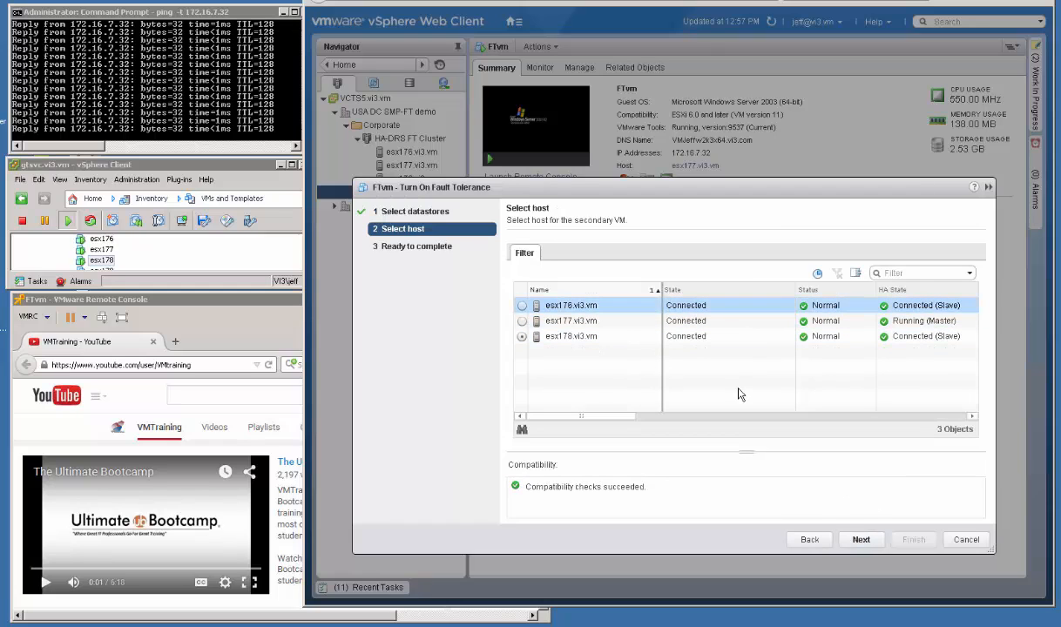
pyautogui.moveTo(697, 510)
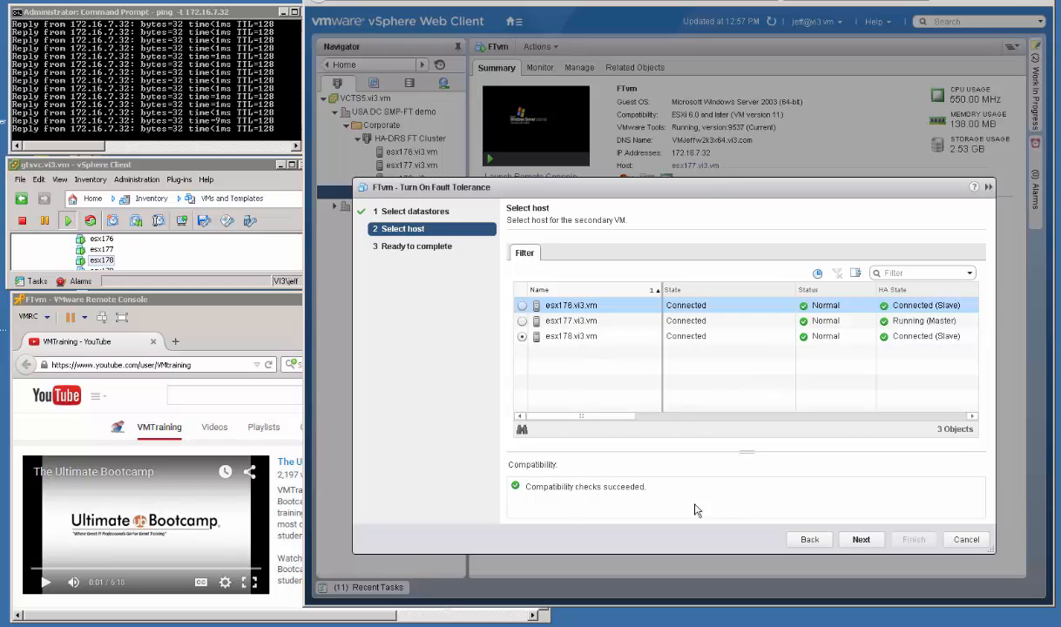
pyautogui.click(860, 540)
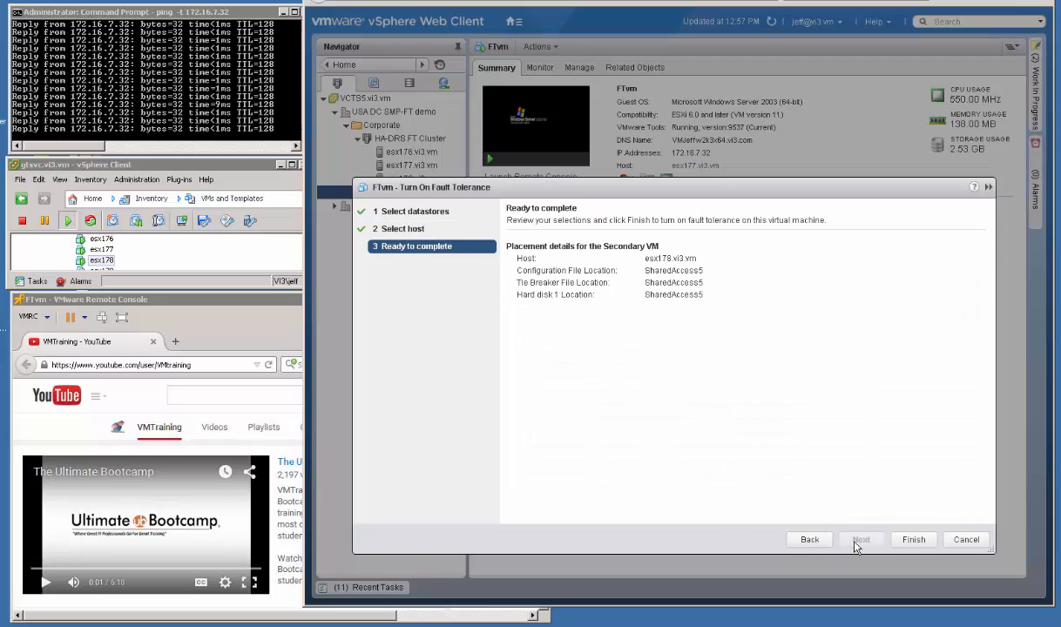
# Finish the wizard to turn on Fault Tolerance for FTvm.
pyautogui.click(913, 540)
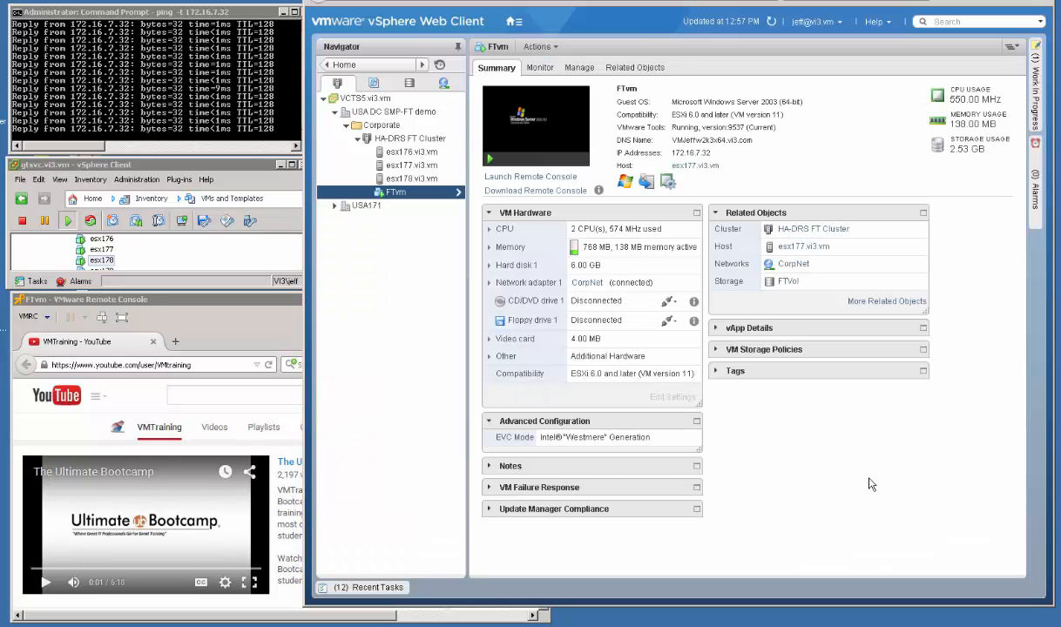
pyautogui.moveTo(878, 484)
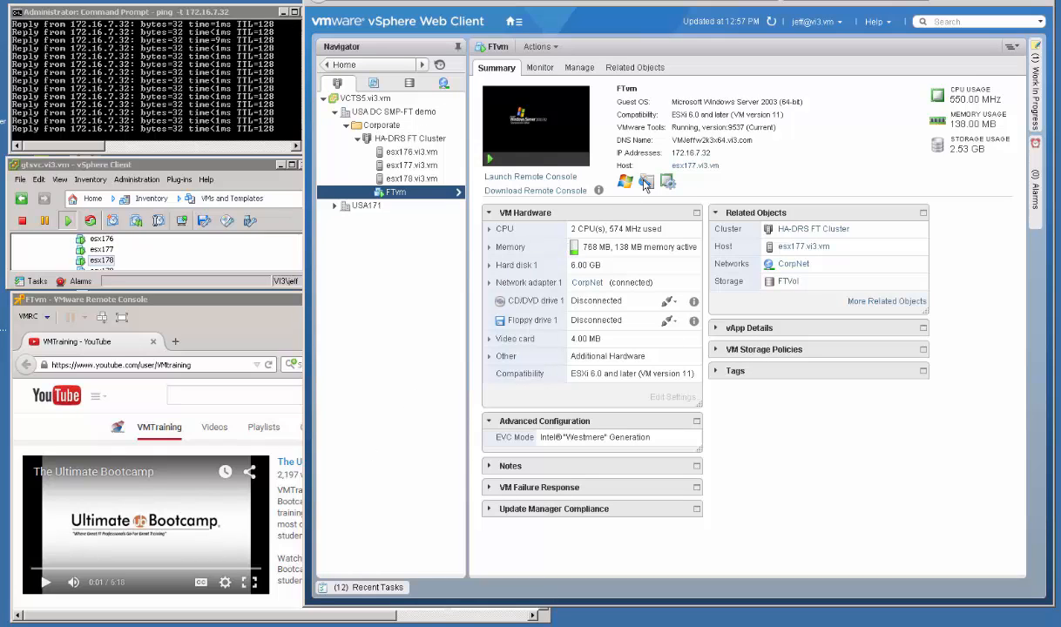
pyautogui.moveTo(764, 460)
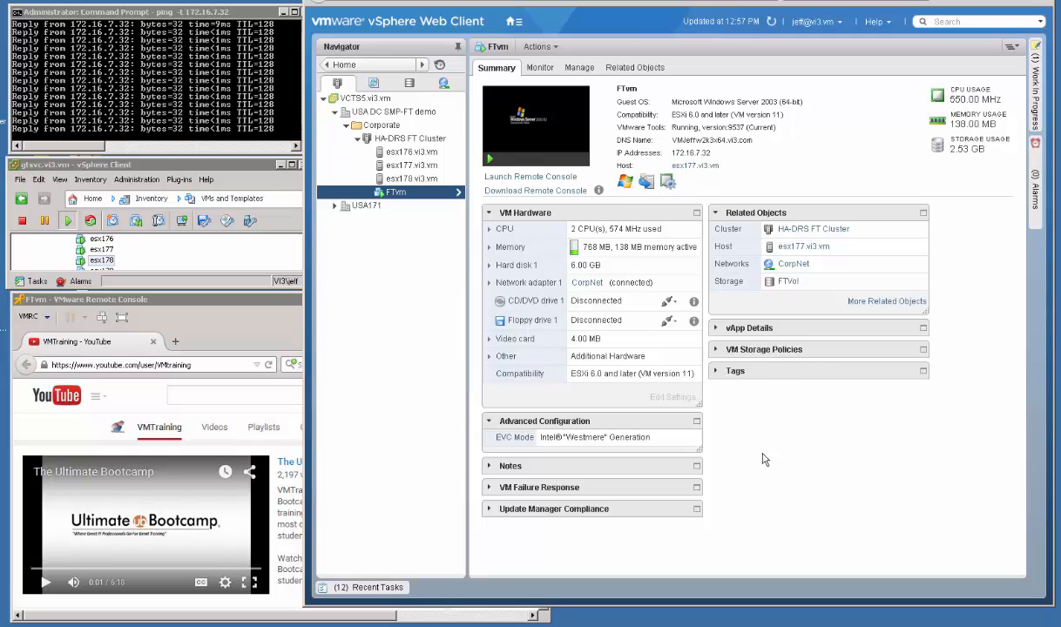
pyautogui.moveTo(751, 444)
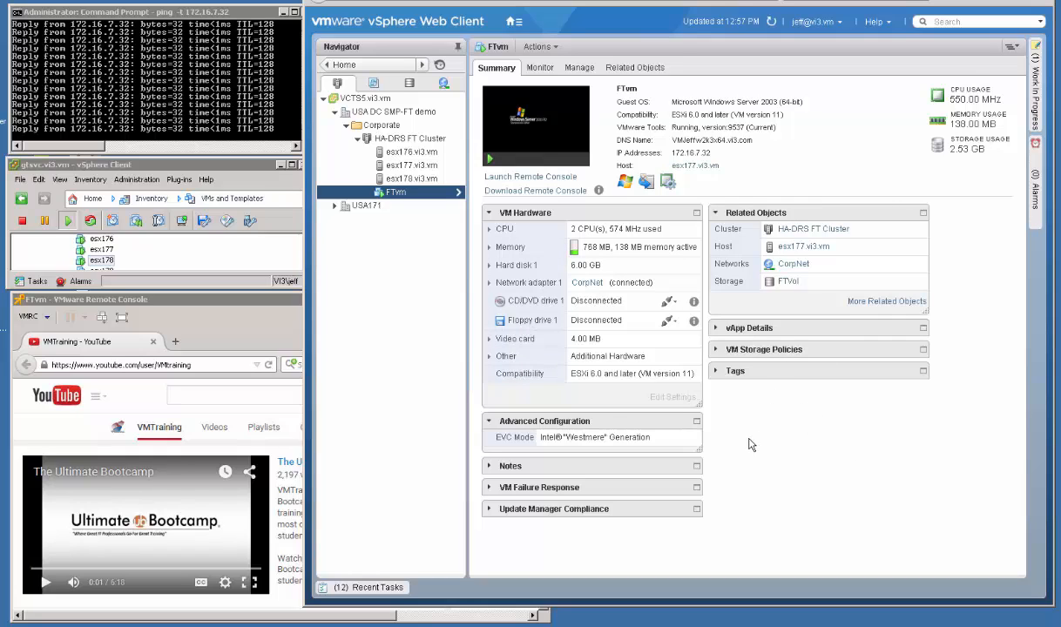
pyautogui.moveTo(759, 435)
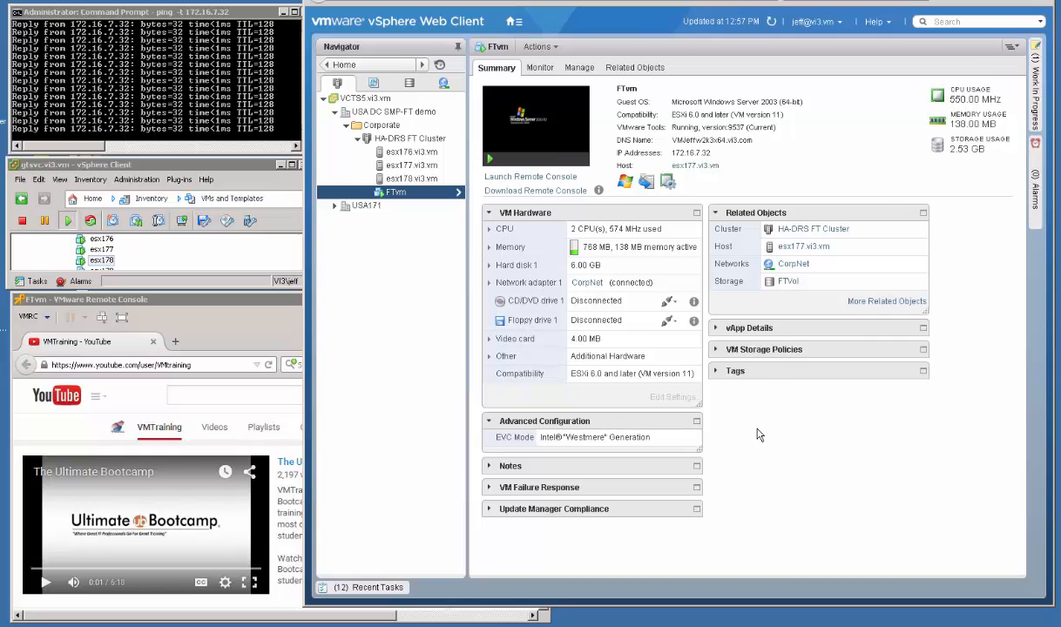
pyautogui.moveTo(764, 429)
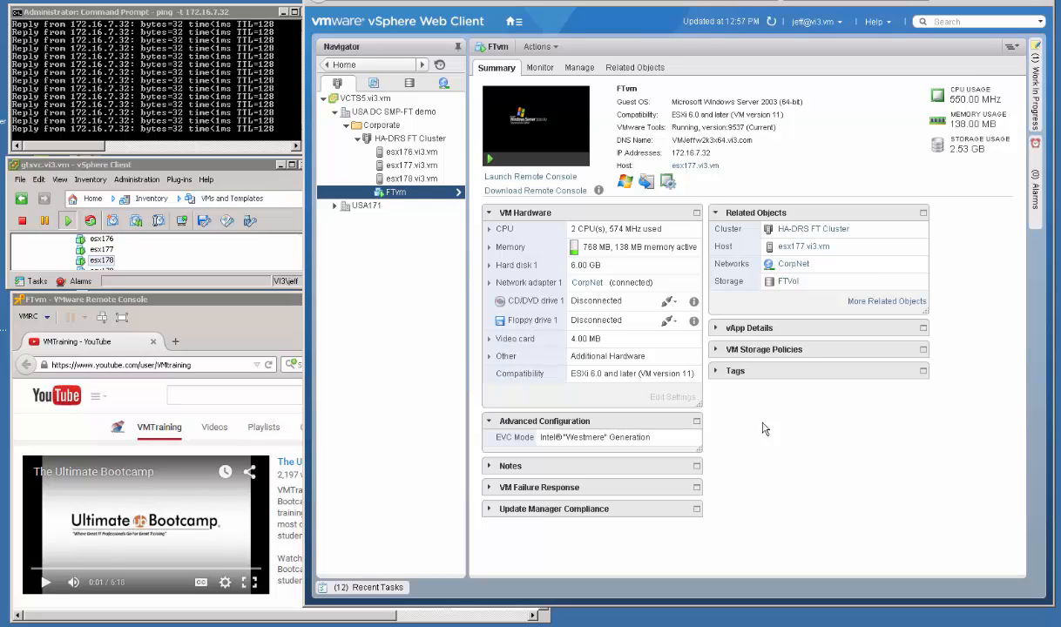
pyautogui.moveTo(780, 411)
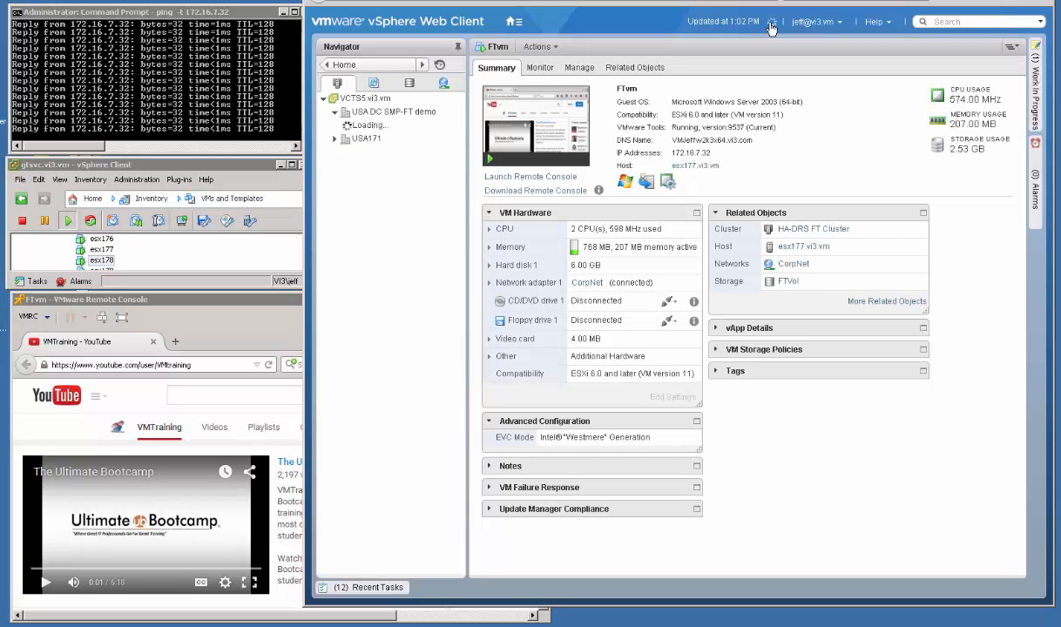
# Refresh the inventory and reload FTvm's summary with current usage.
pyautogui.click(334, 111)
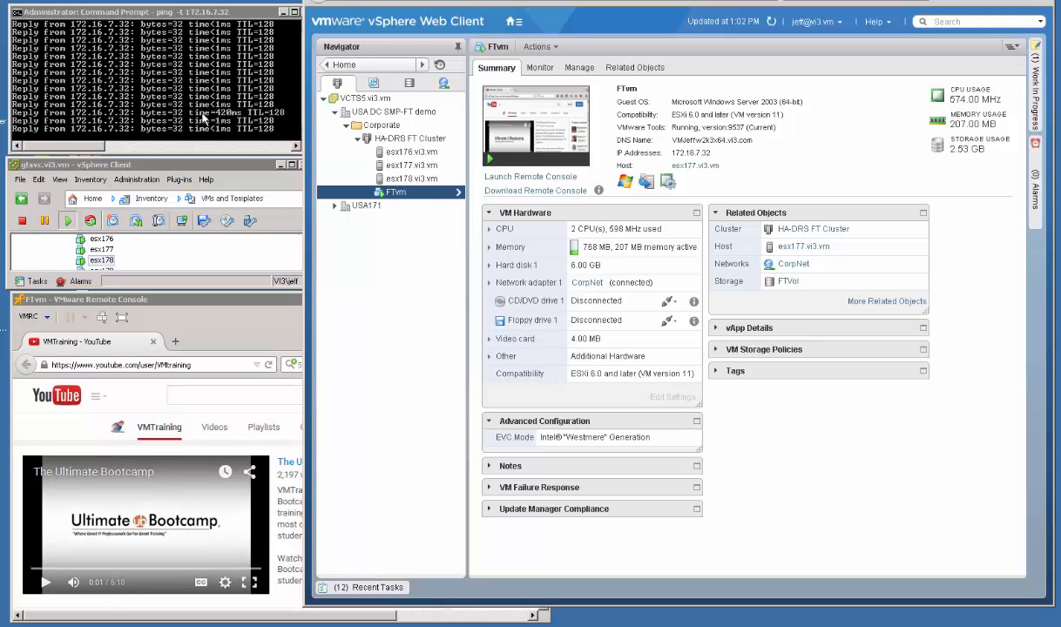
pyautogui.click(411, 178)
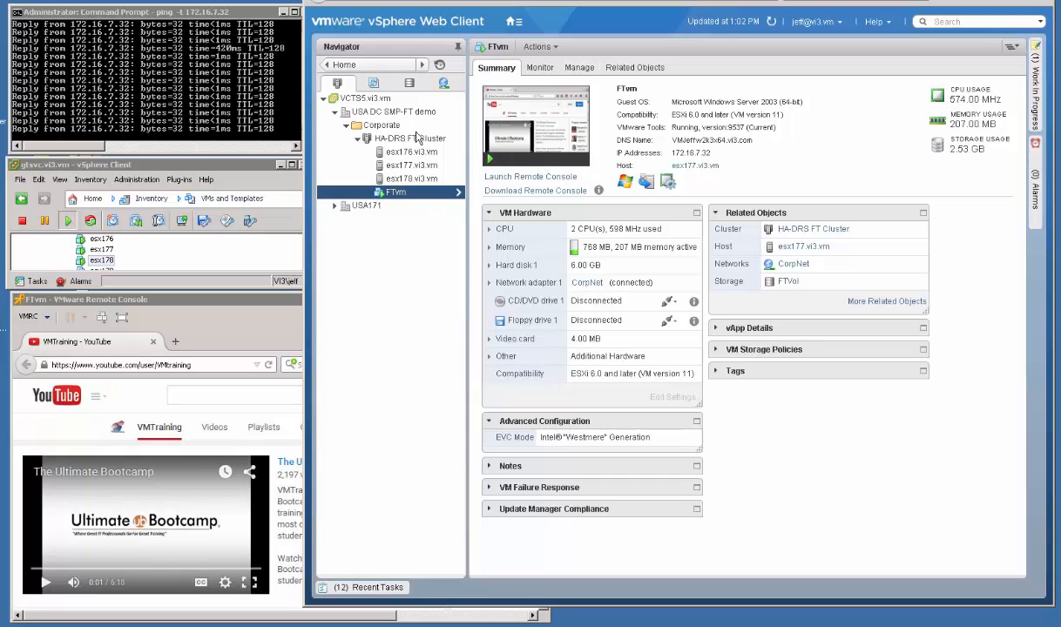
# Return to FTvm's summary via HA-DRS FT Cluster, showing Fault Tolerance Not protected, secondary on esx178.
pyautogui.click(409, 139)
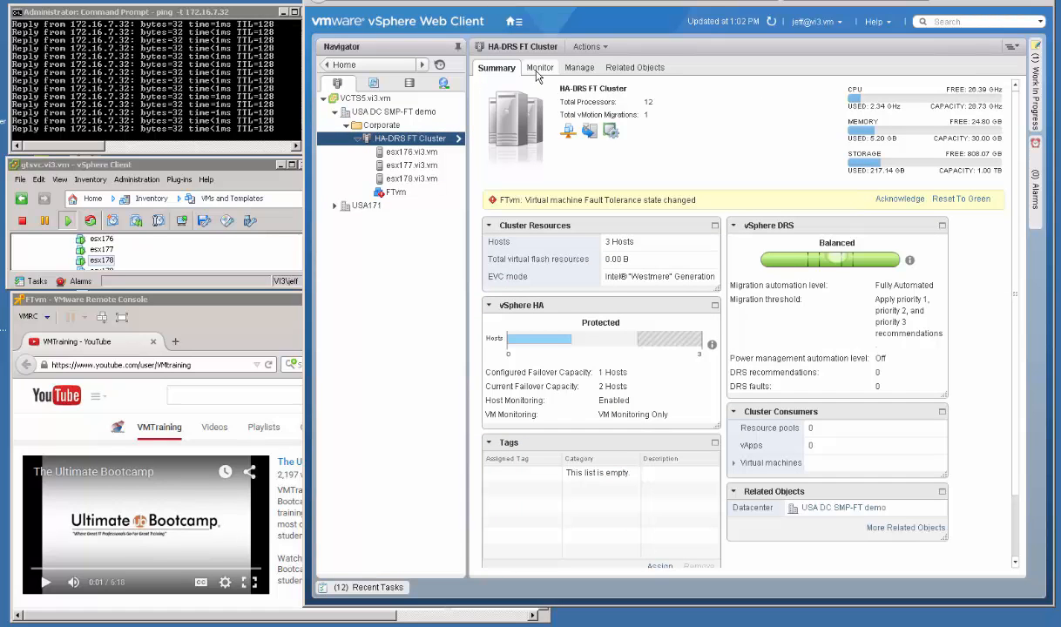
pyautogui.moveTo(508, 228)
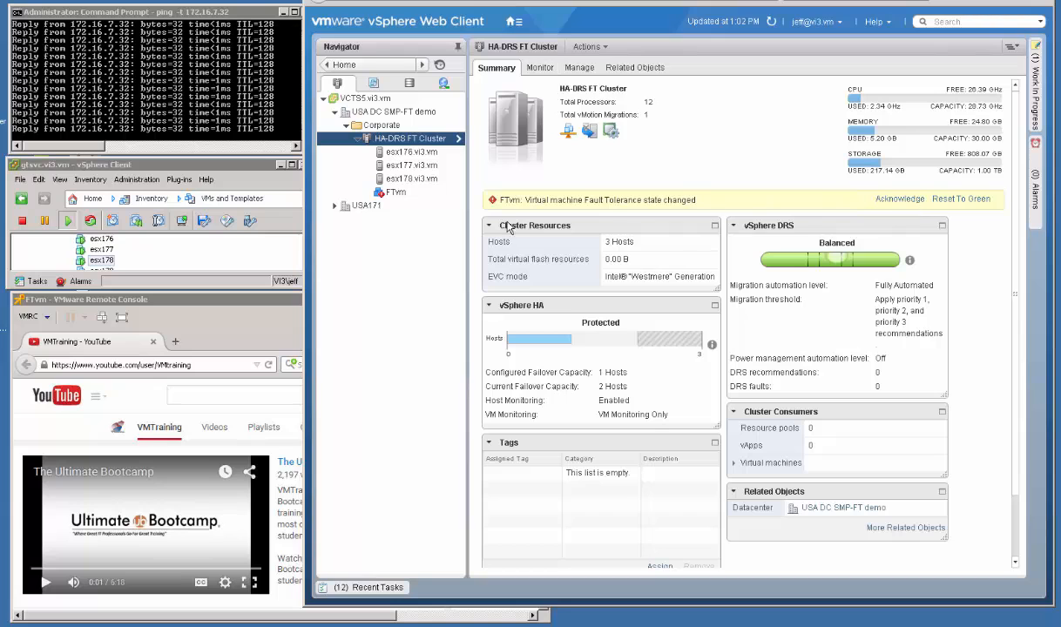
pyautogui.click(395, 191)
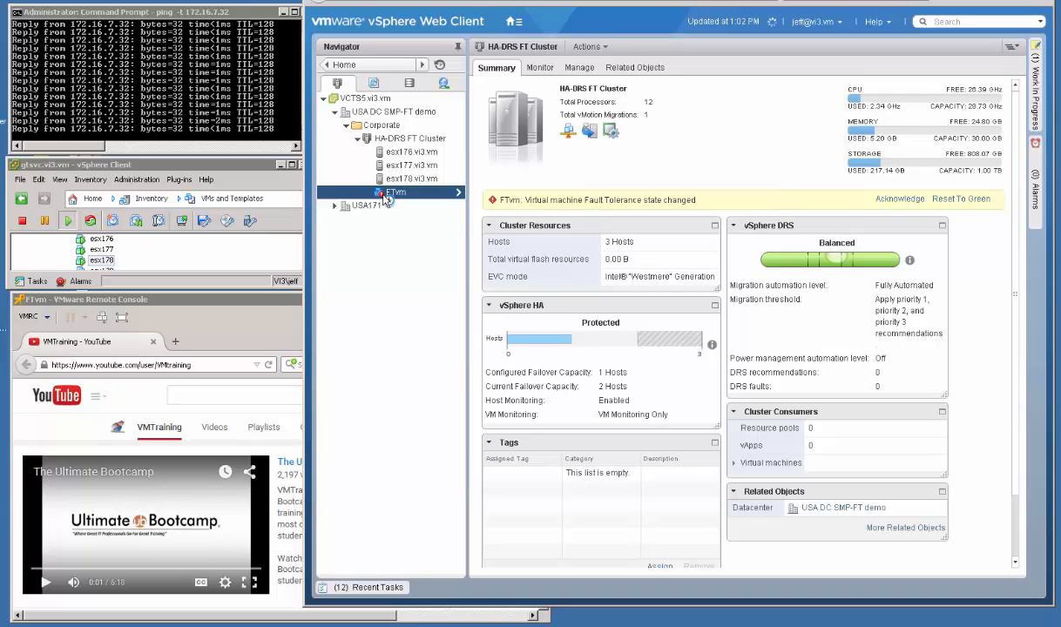
pyautogui.click(396, 191)
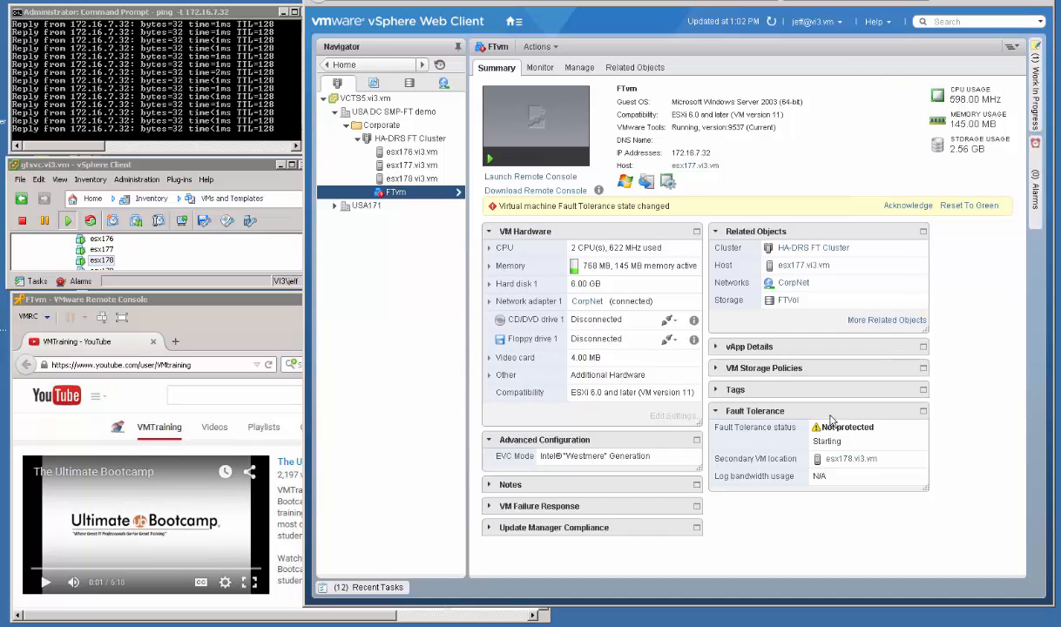
pyautogui.moveTo(815, 477)
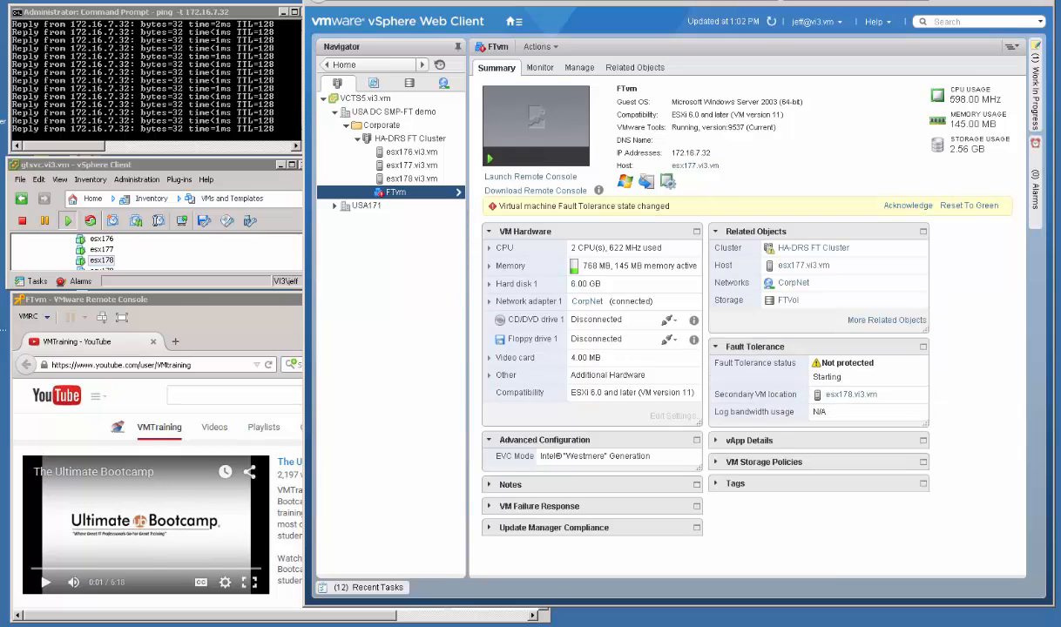
pyautogui.moveTo(847, 379)
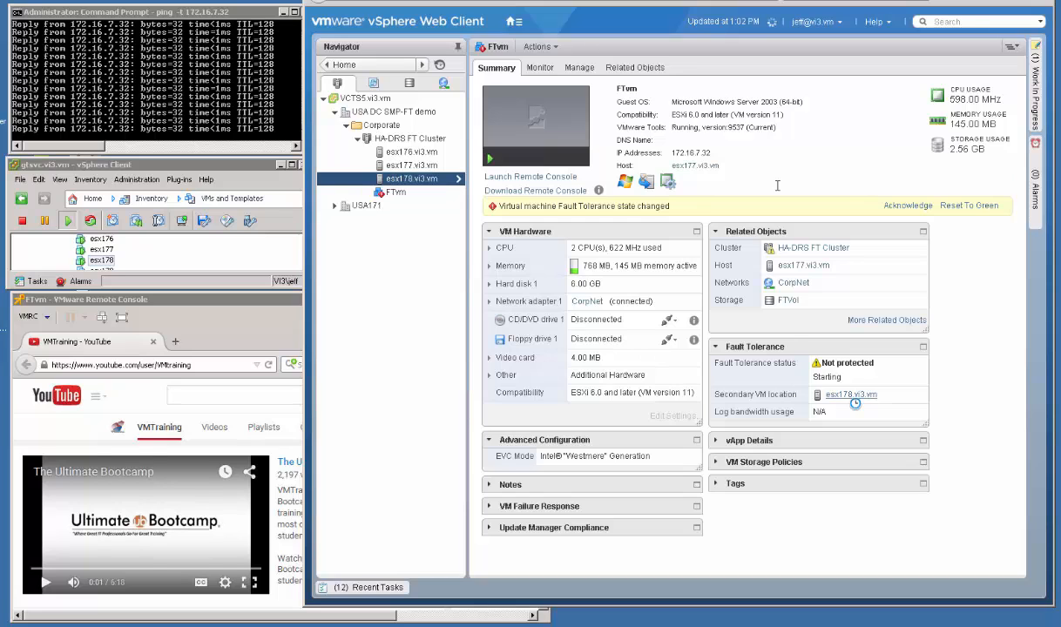
# List host esx178's related virtual machines, revealing the powered-off FTvm (secondary).
pyautogui.click(634, 68)
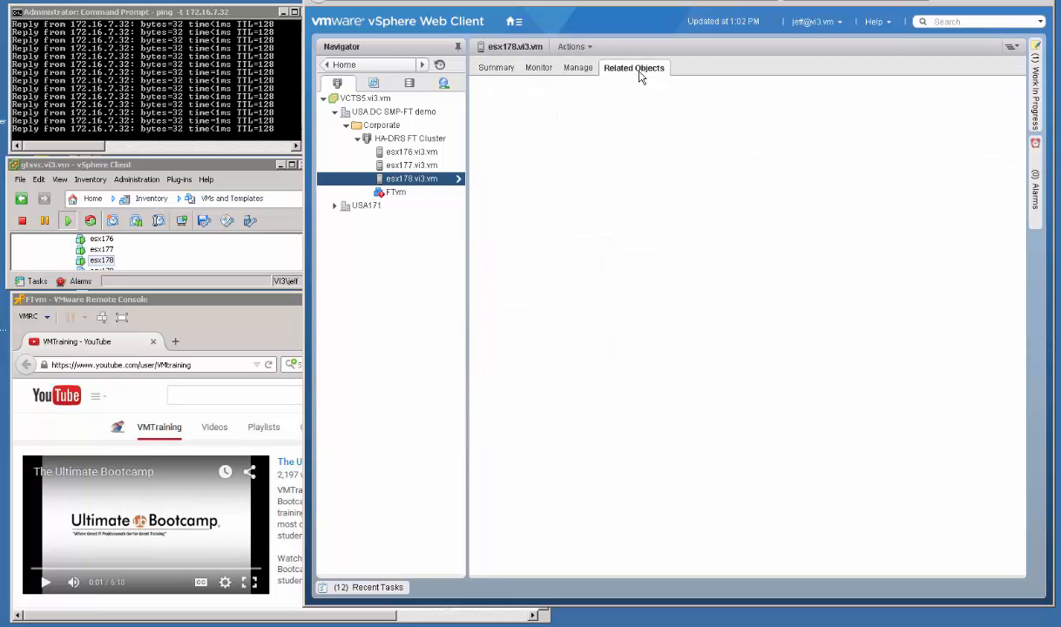
pyautogui.click(634, 68)
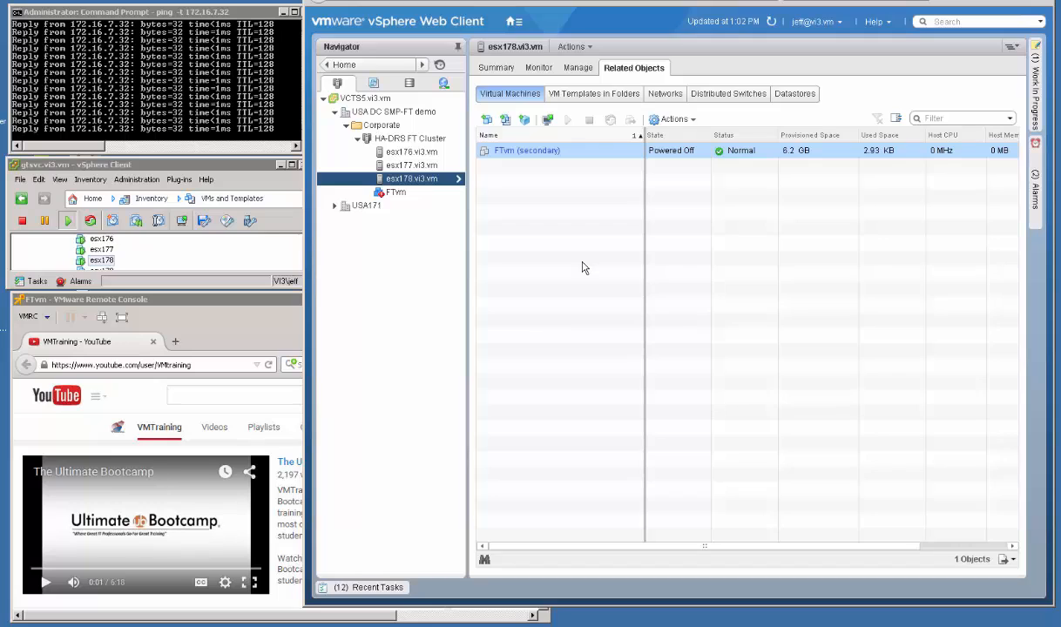
pyautogui.moveTo(657, 240)
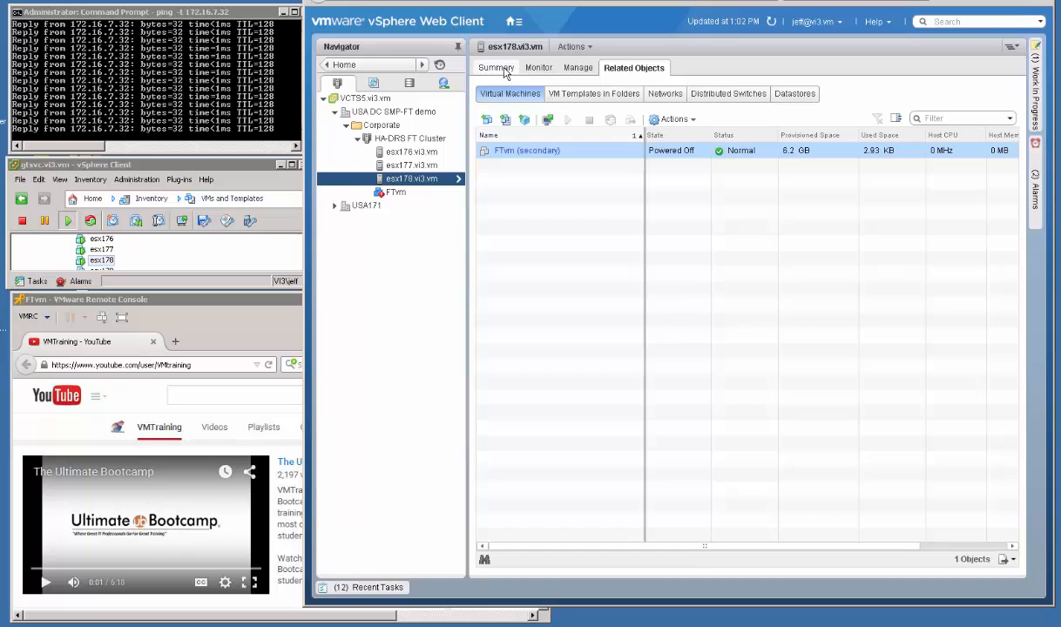
pyautogui.moveTo(397, 200)
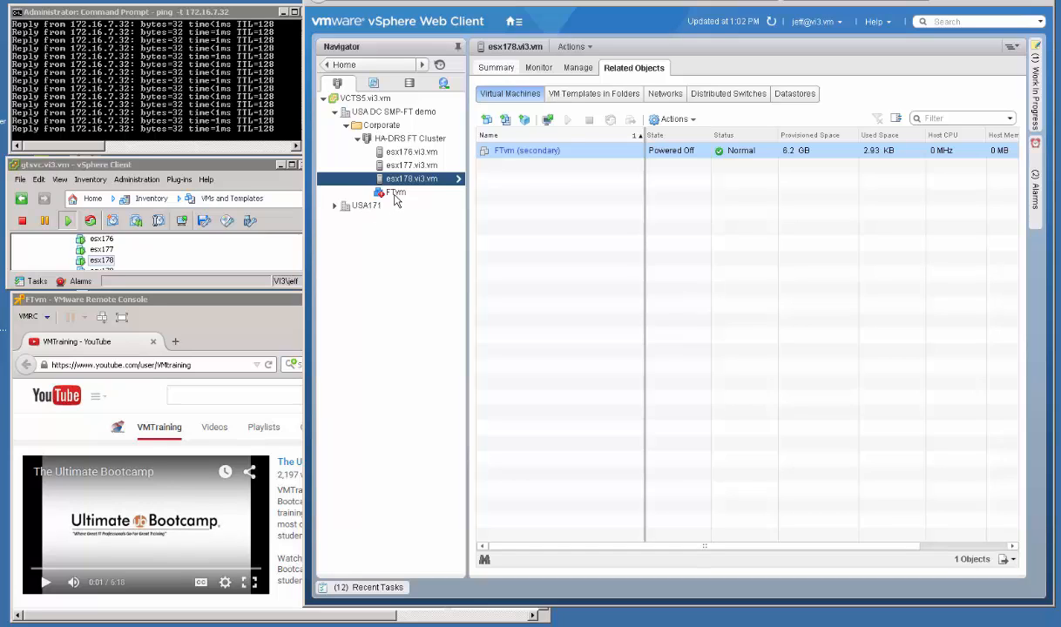
# View FTvm's summary and acknowledge the 'Fault Tolerance state changed' alert until status reads Protected.
pyautogui.click(396, 191)
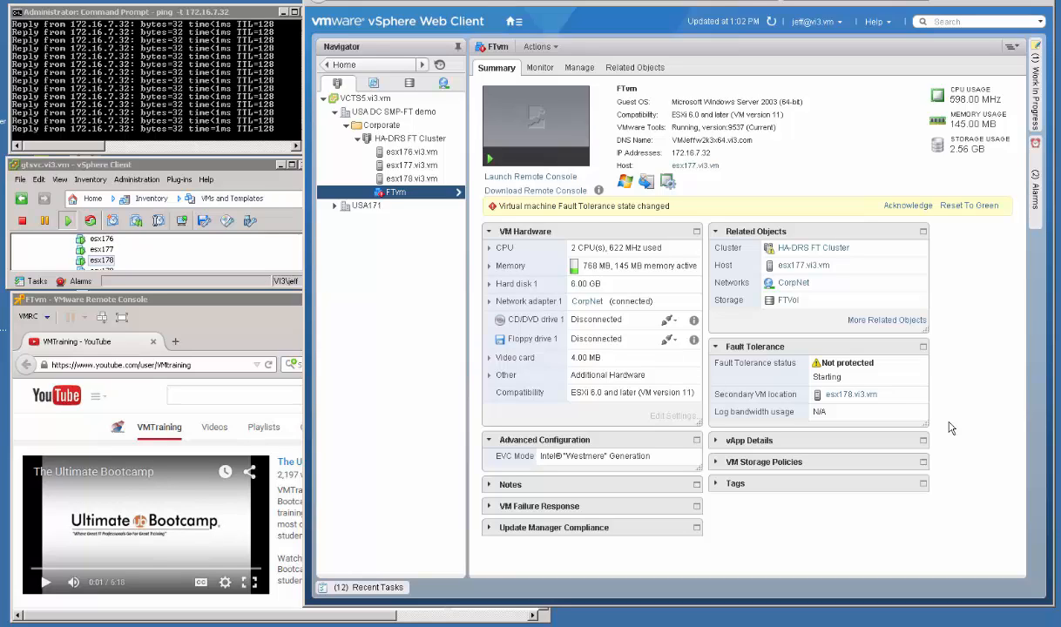
pyautogui.moveTo(870, 421)
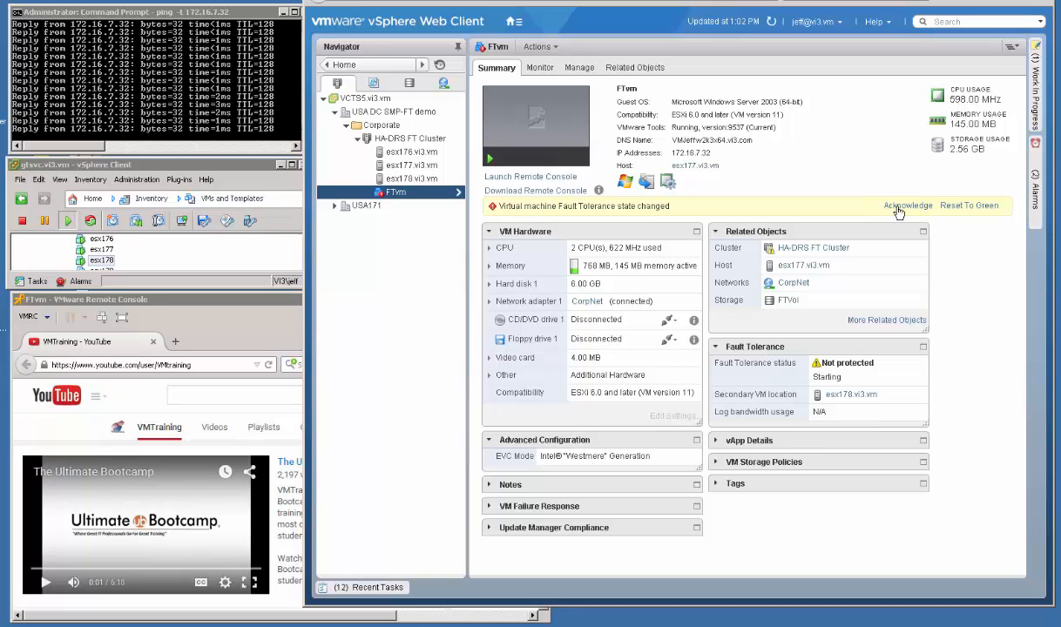
pyautogui.click(907, 205)
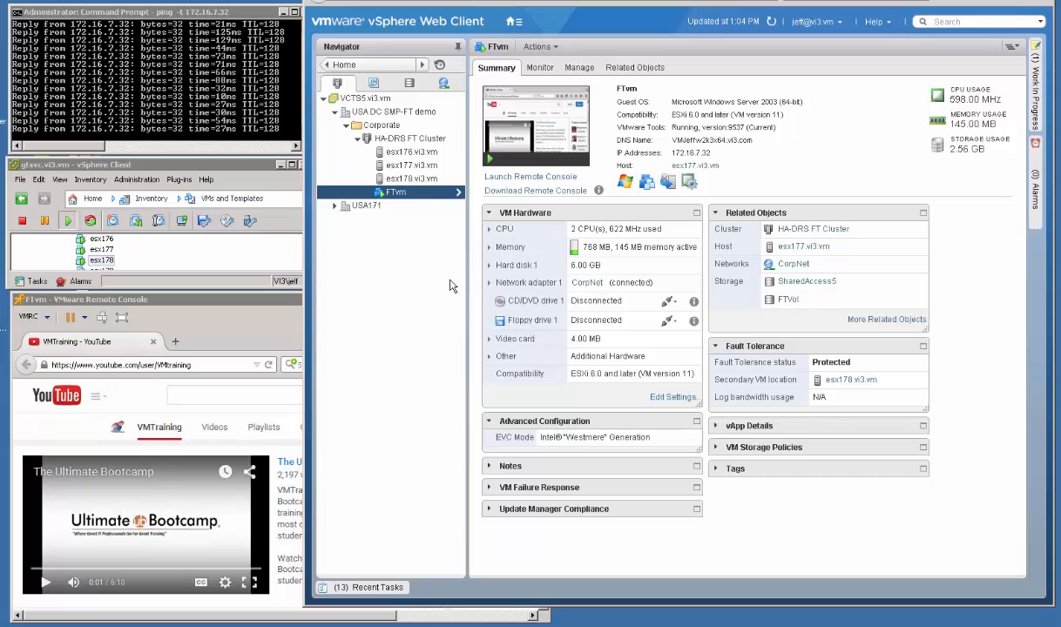
pyautogui.moveTo(797, 250)
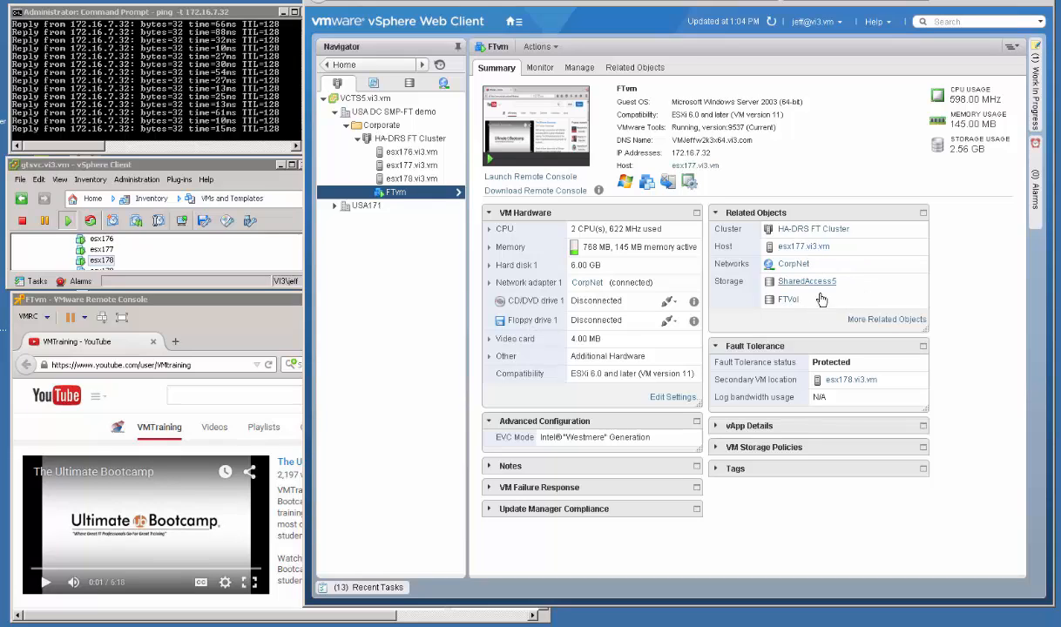
pyautogui.moveTo(804, 317)
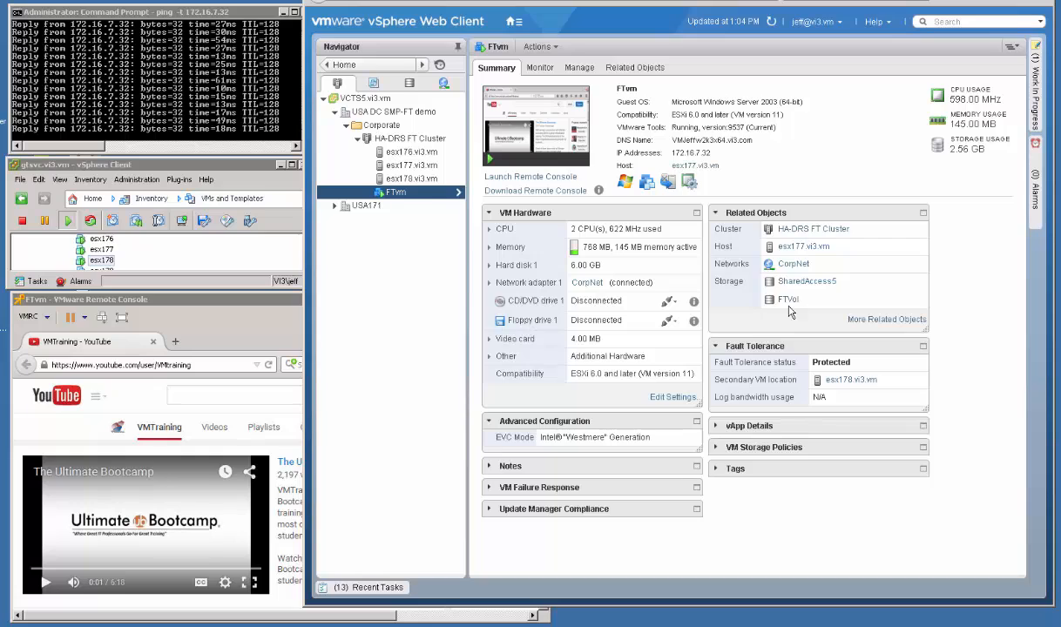
pyautogui.moveTo(787, 304)
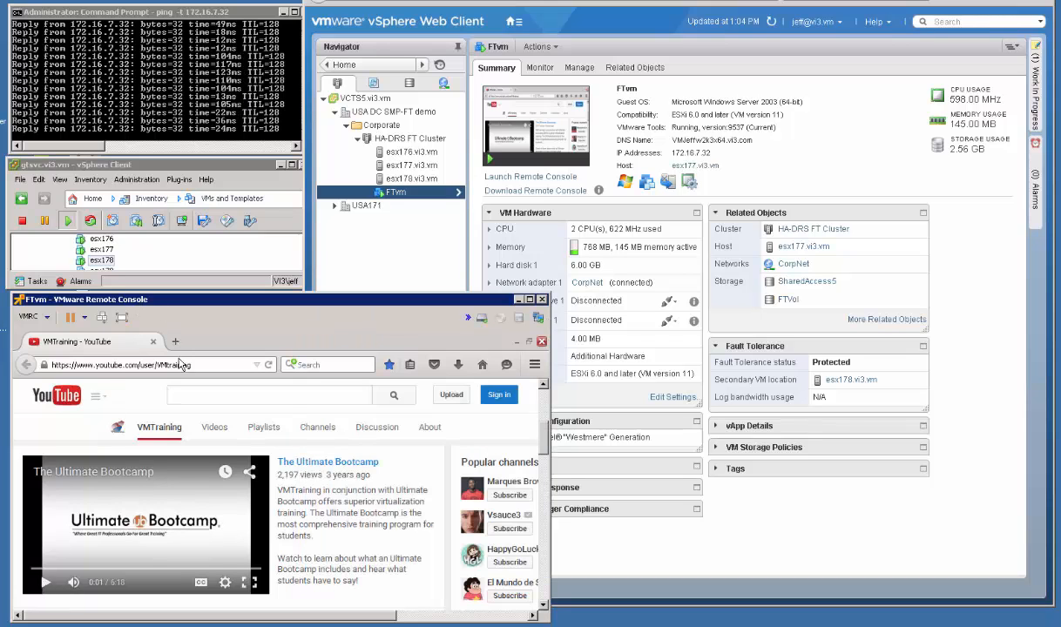
# Play the training video in FTvm's console, then crash the primary host via its context menu.
pyautogui.scroll(-3)
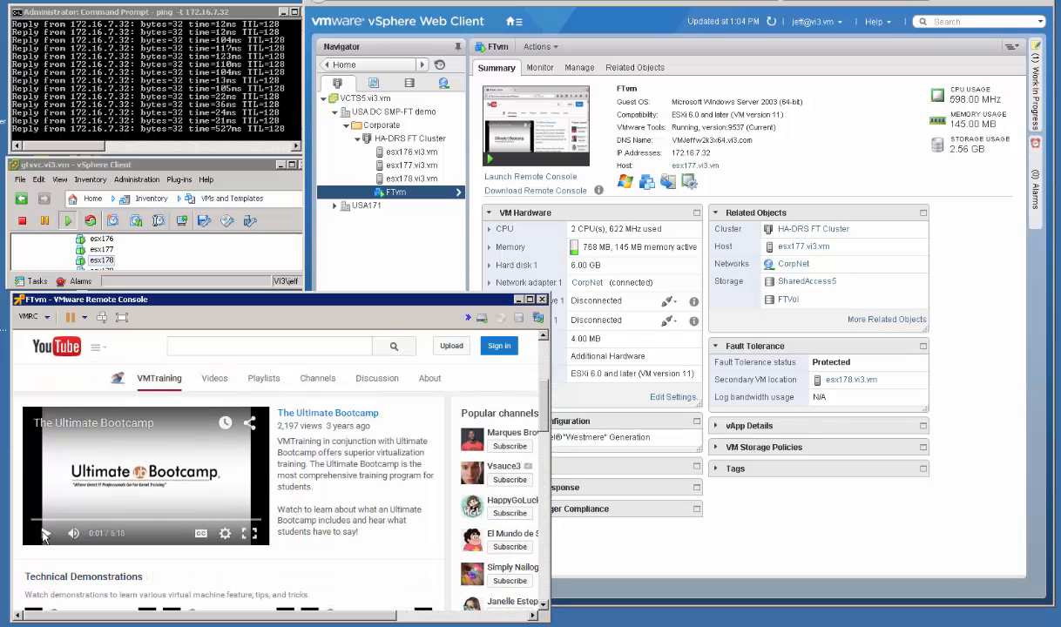
pyautogui.click(45, 533)
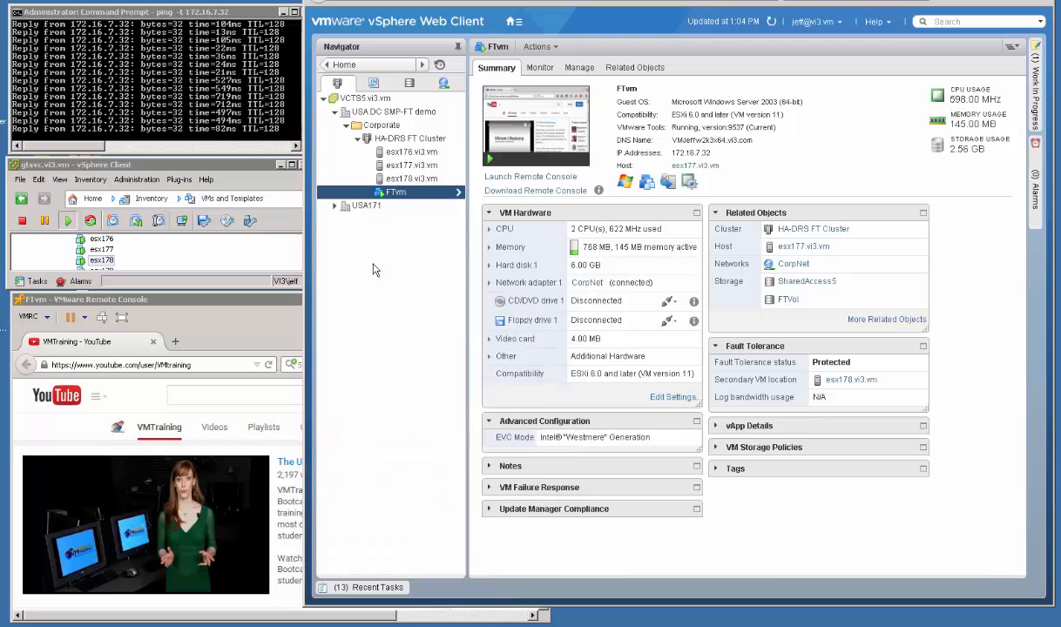
pyautogui.moveTo(803, 247)
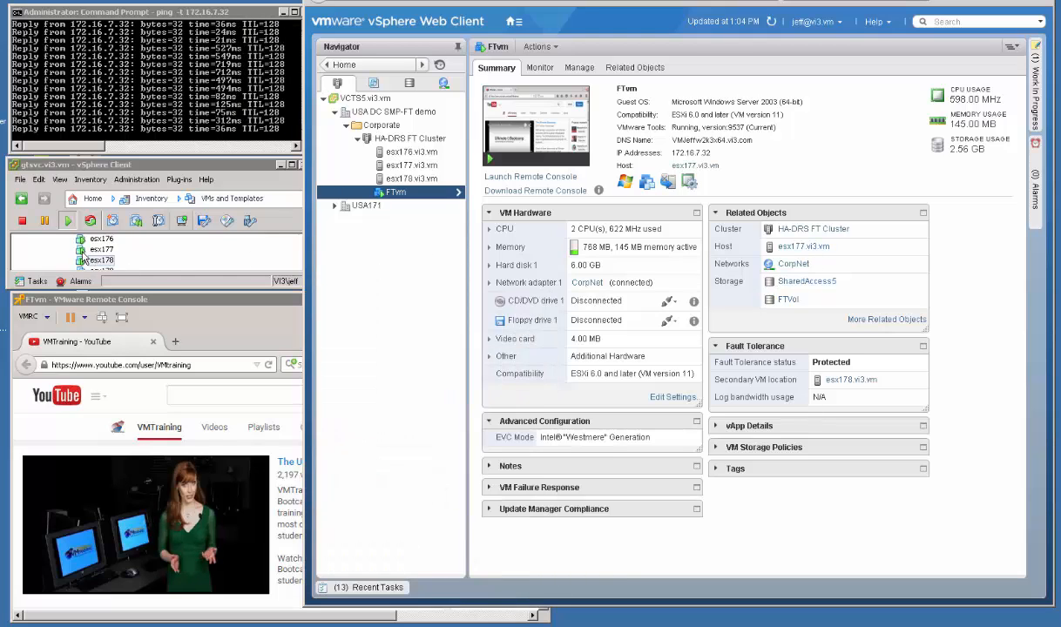
pyautogui.rightClick(101, 247)
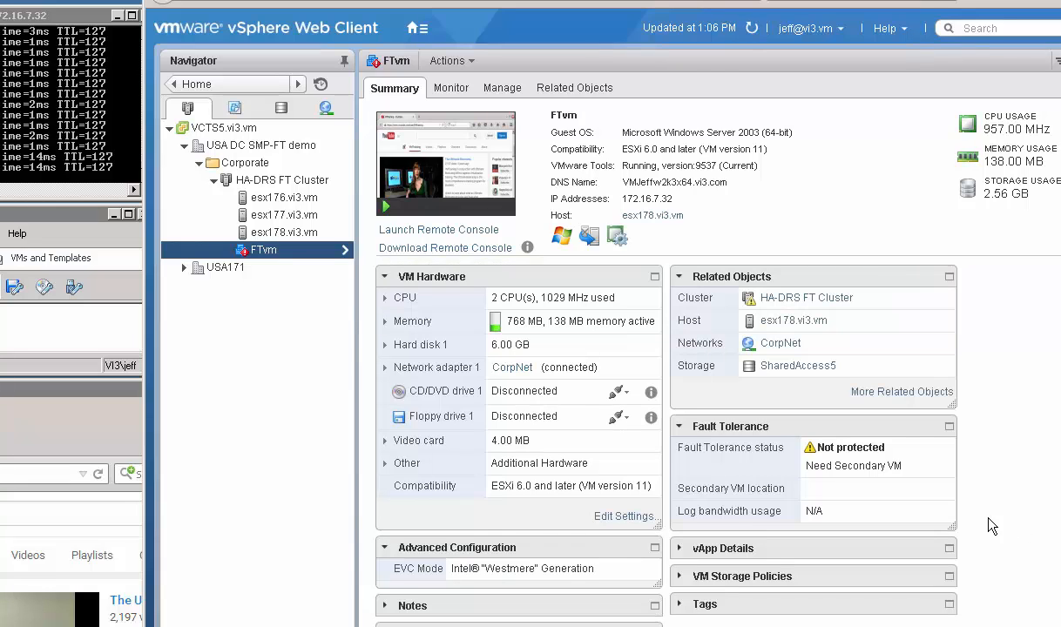
# Refresh FTvm's Summary until Fault Tolerance reads Protected with the secondary on esx176.
pyautogui.click(283, 196)
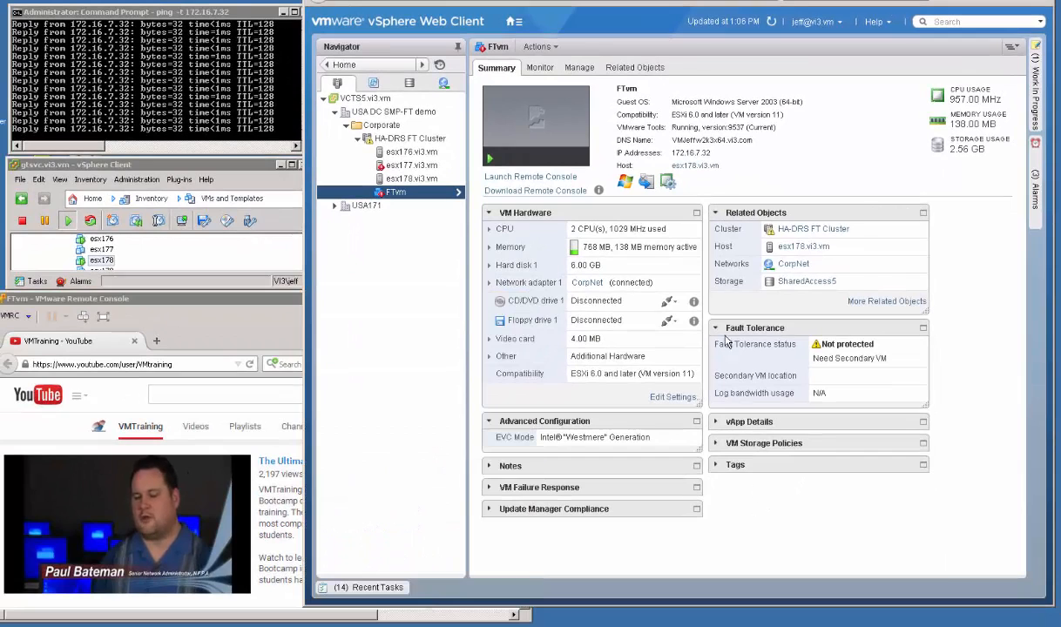
pyautogui.click(411, 164)
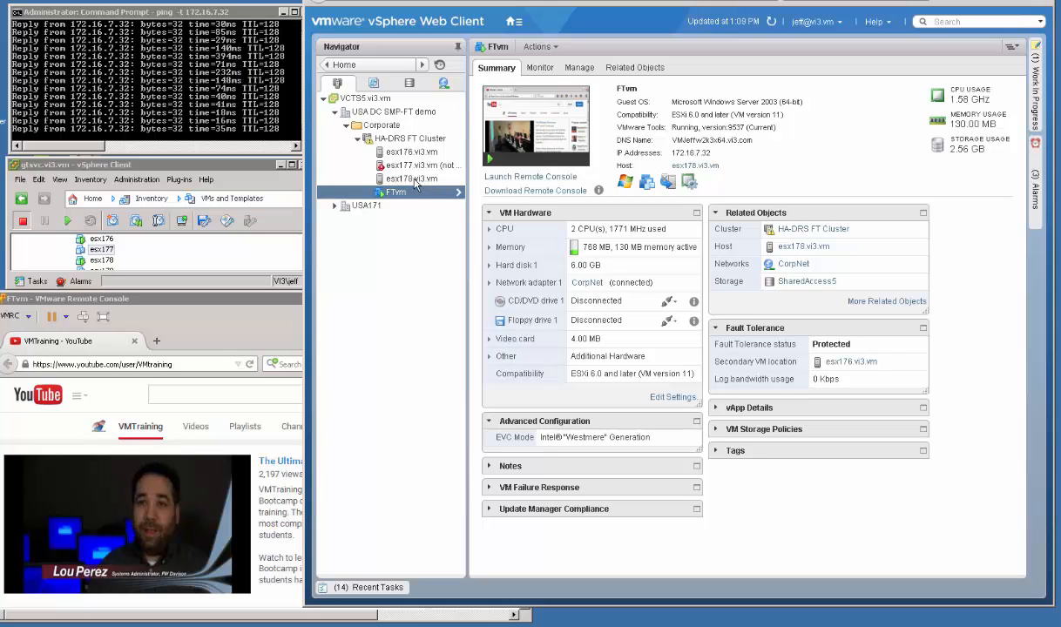
pyautogui.click(411, 178)
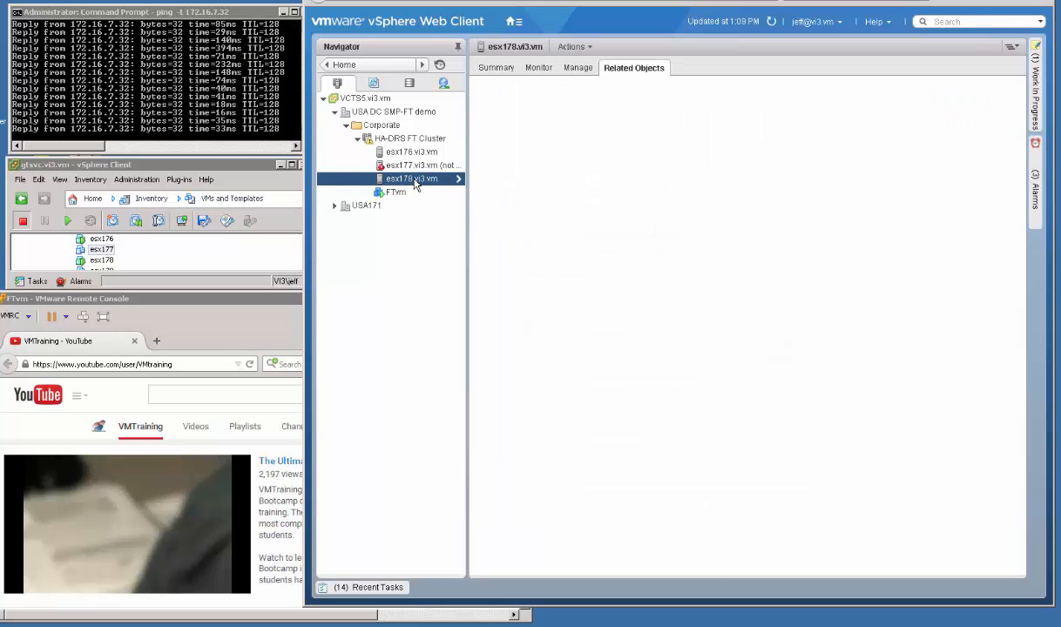
pyautogui.click(633, 68)
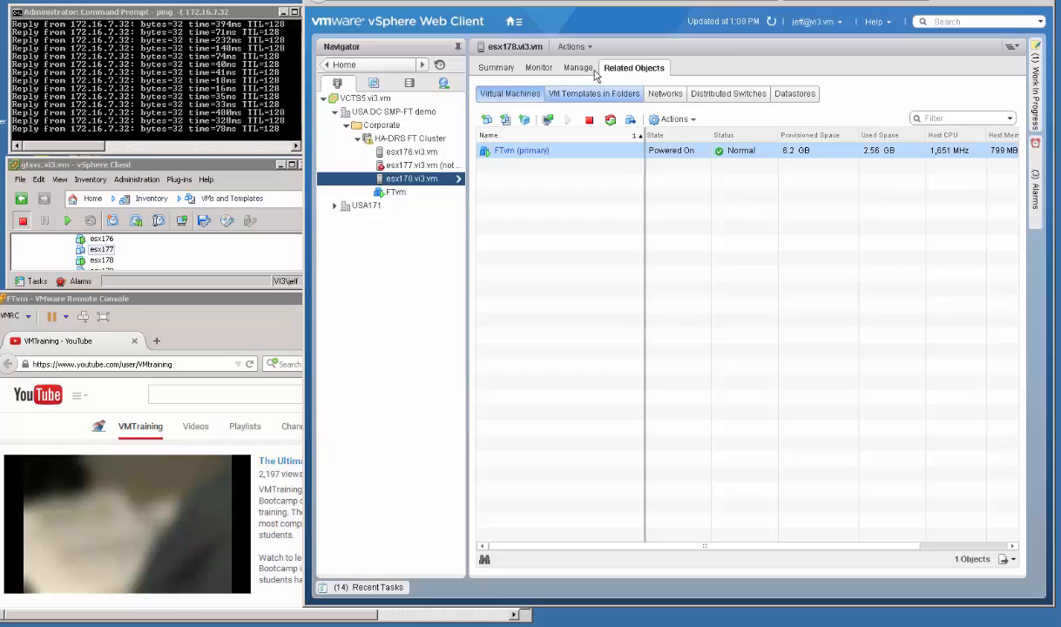
pyautogui.click(577, 66)
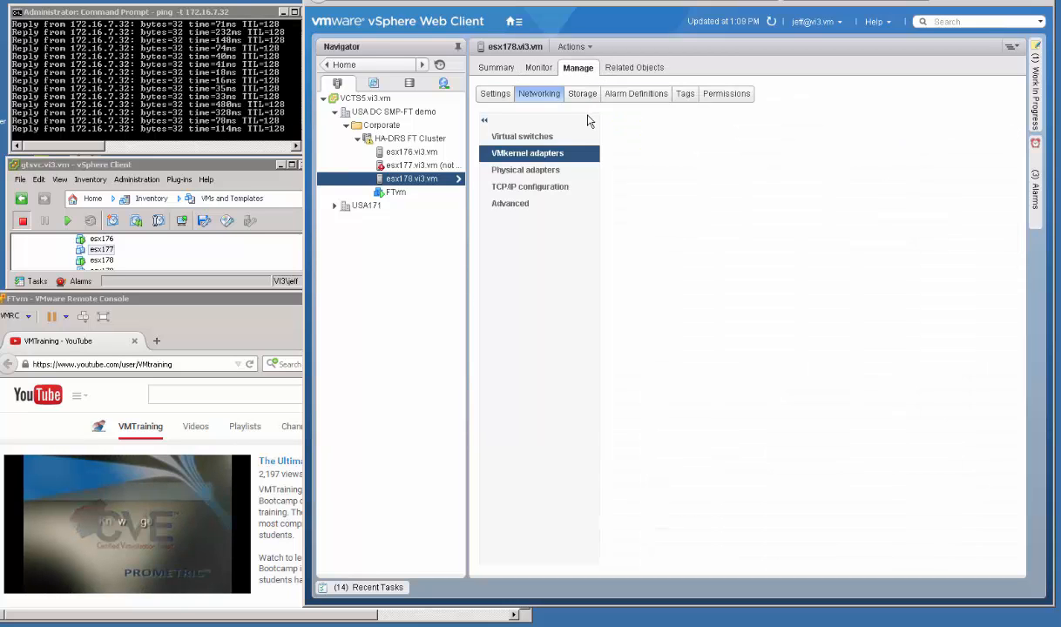
pyautogui.click(526, 153)
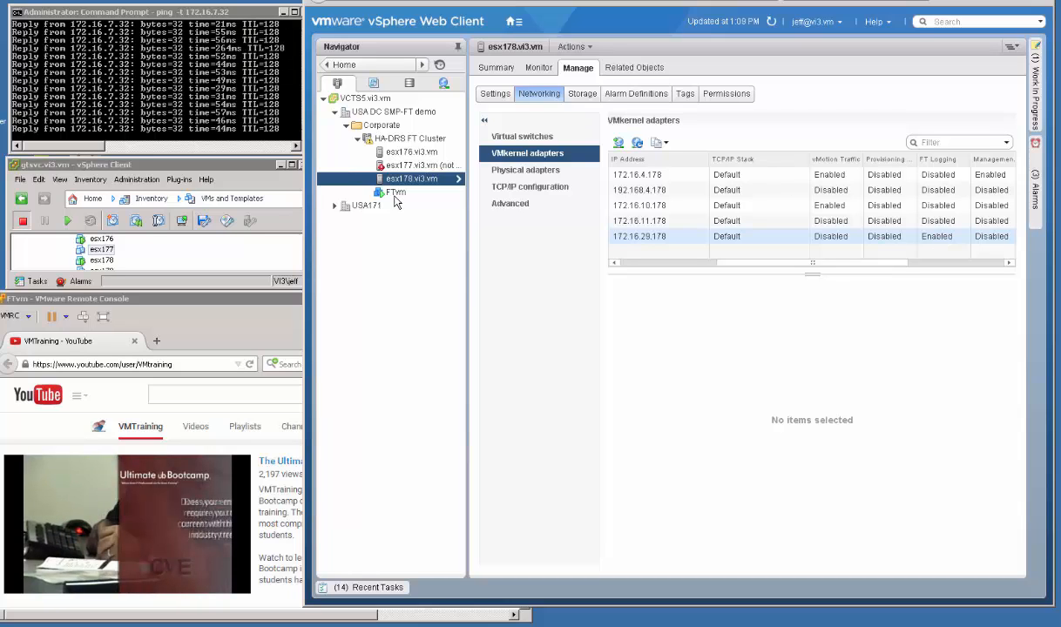
pyautogui.click(396, 192)
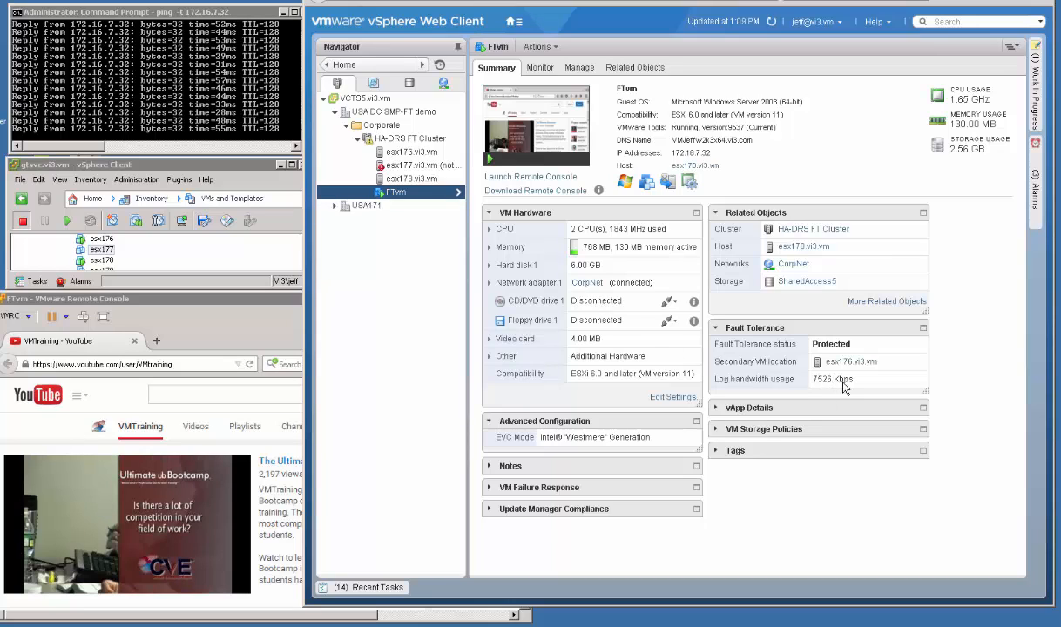
pyautogui.moveTo(843, 446)
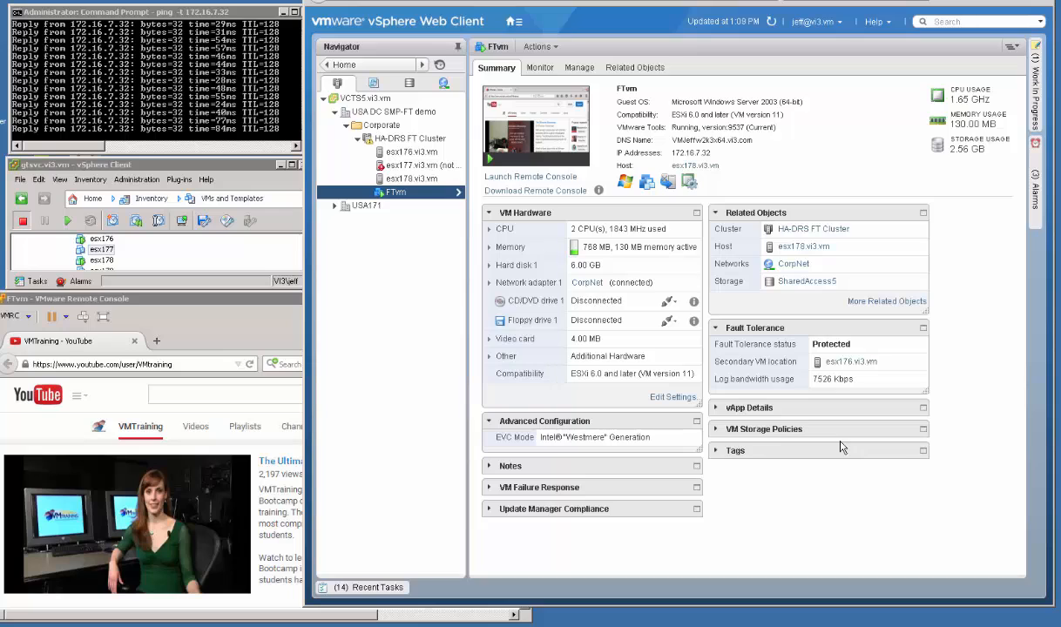
pyautogui.moveTo(887, 179)
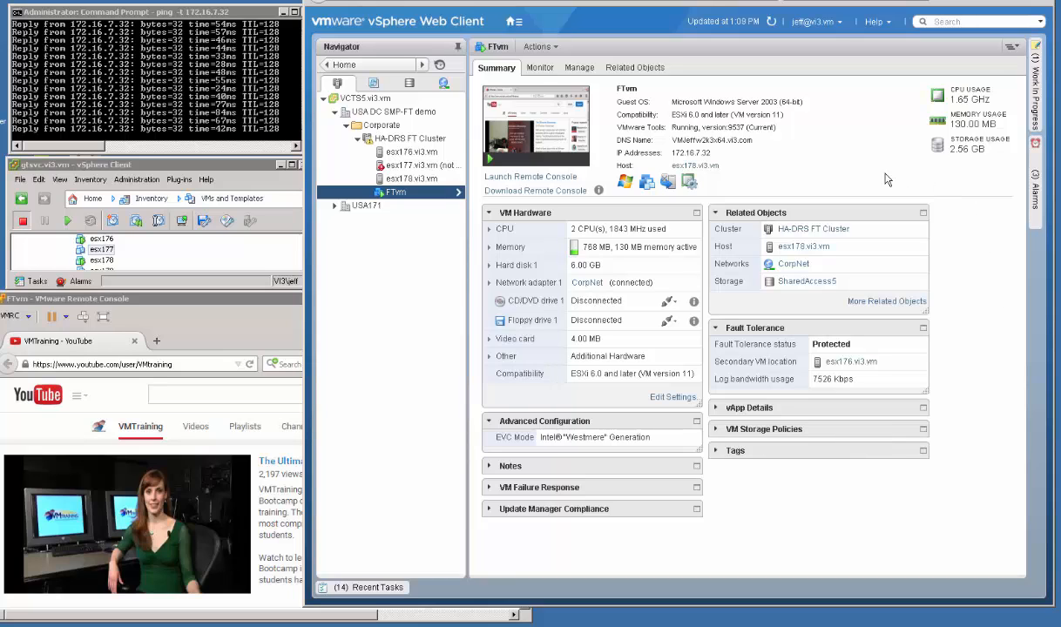